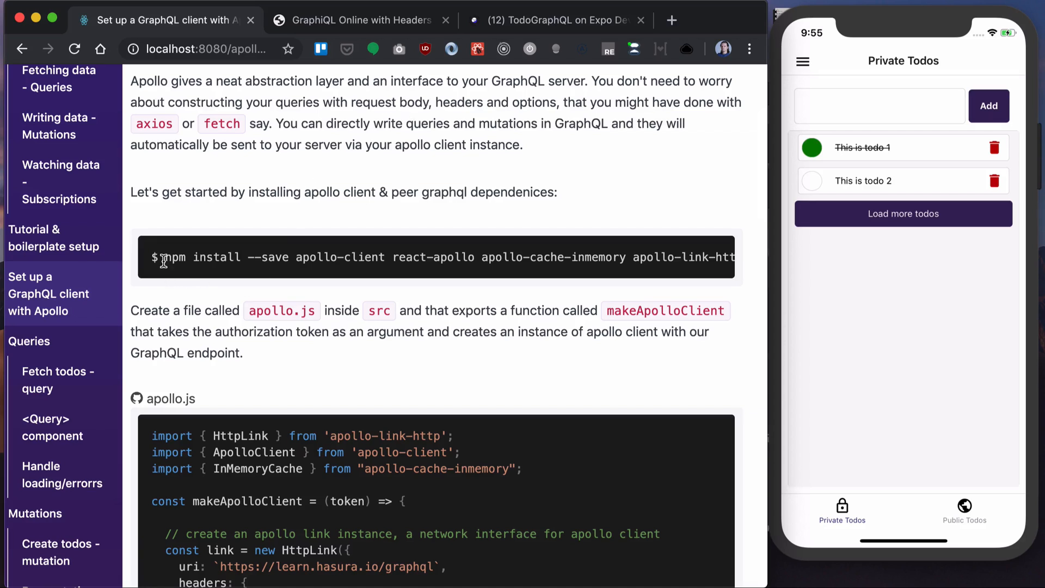
Select the apollo npm install command text in the Chrome tutorial before switching to the editor.
left_click_drag(164, 257, 733, 257)
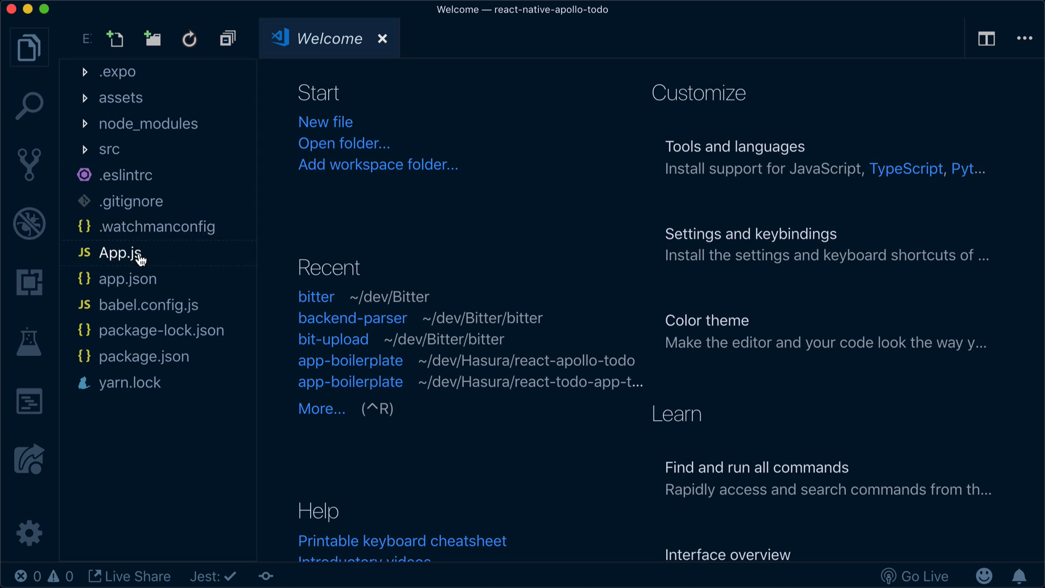
Review App.js and AppNavigator.js routes, then bring up Main.js from src/navigation.
double_click(114, 253)
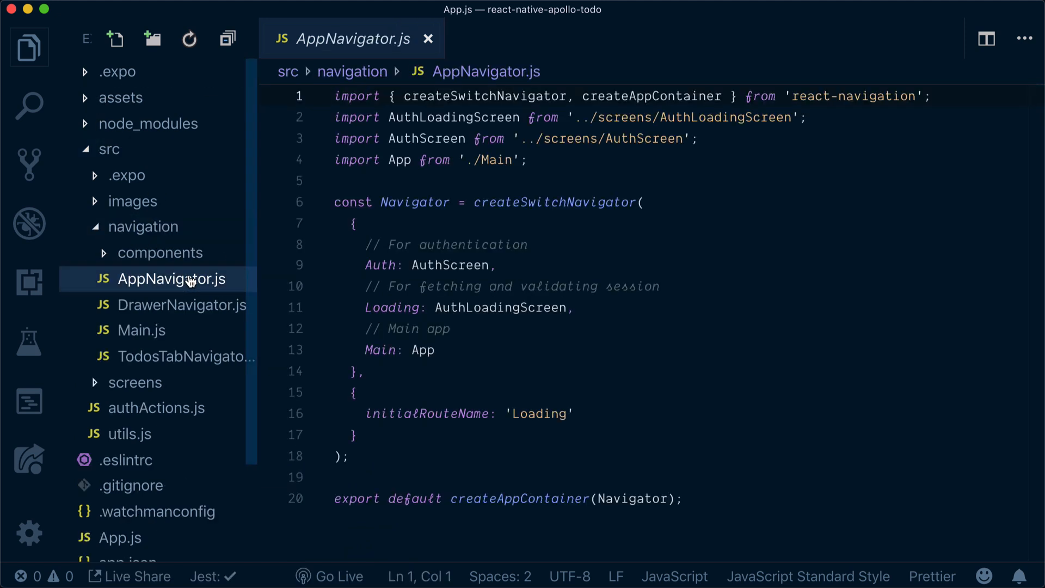
scroll("down", 3)
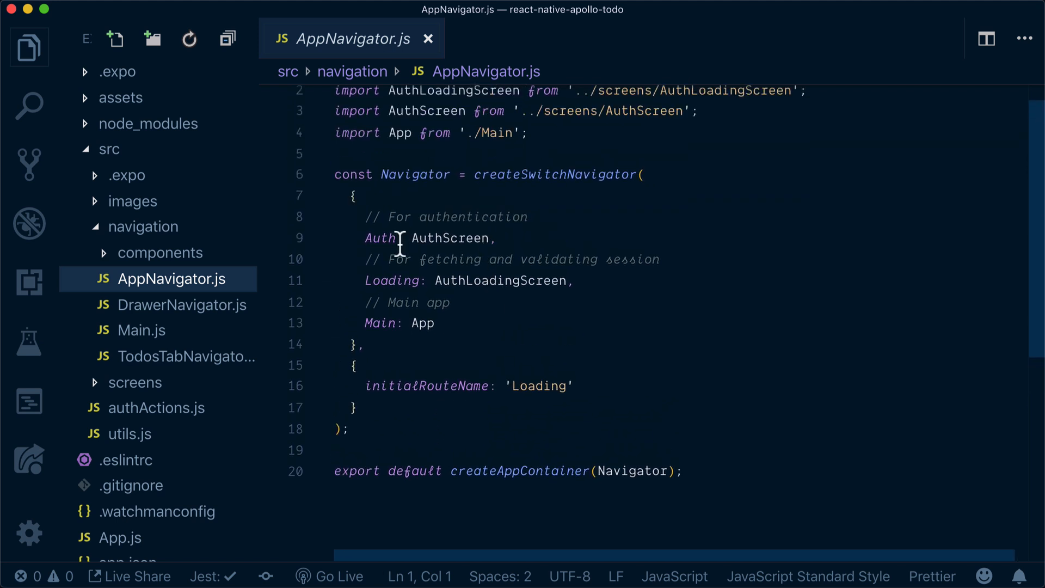
mouse_move(408, 333)
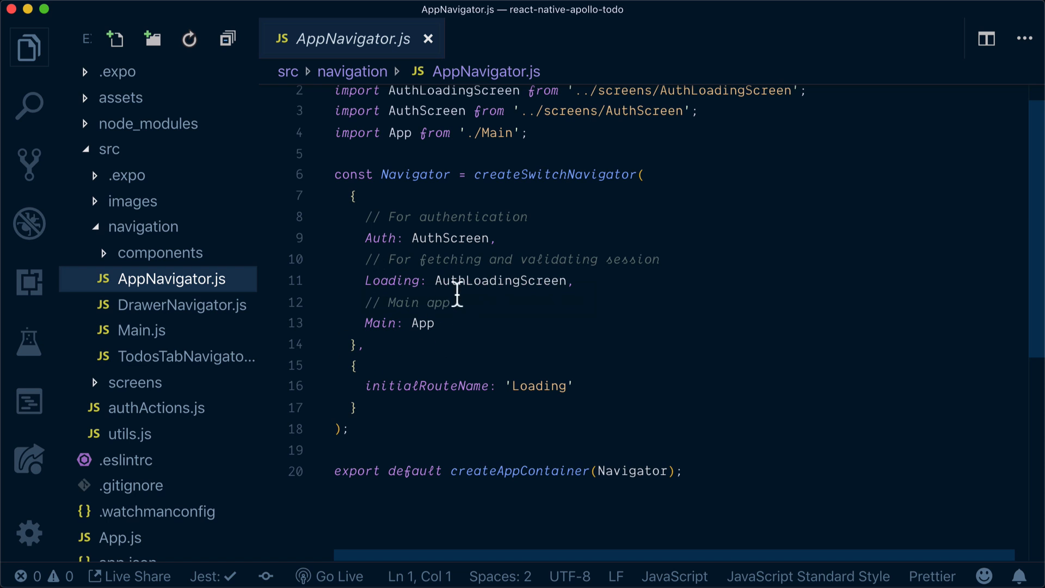
double_click(423, 322)
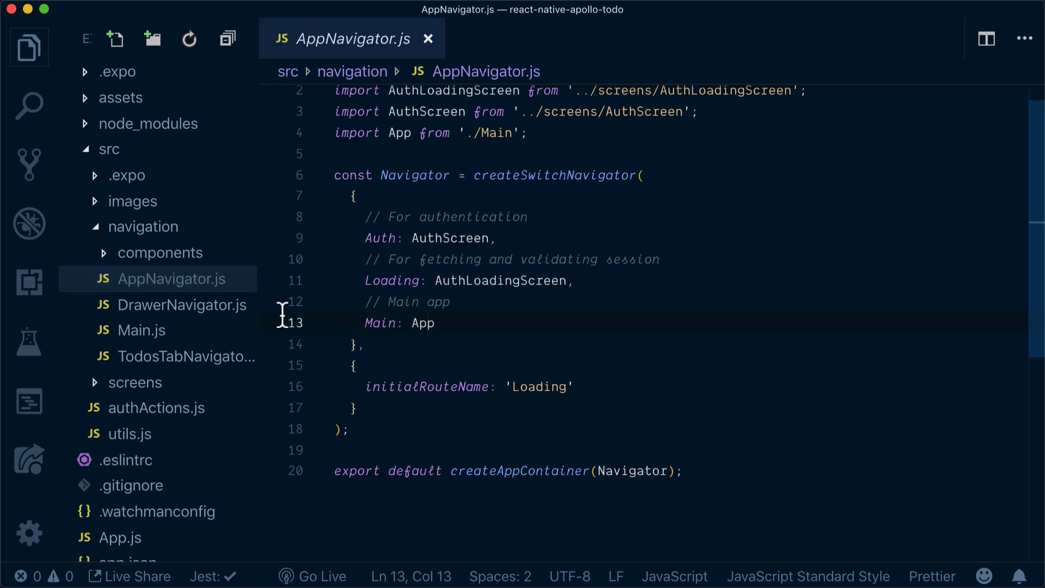
left_click(141, 330)
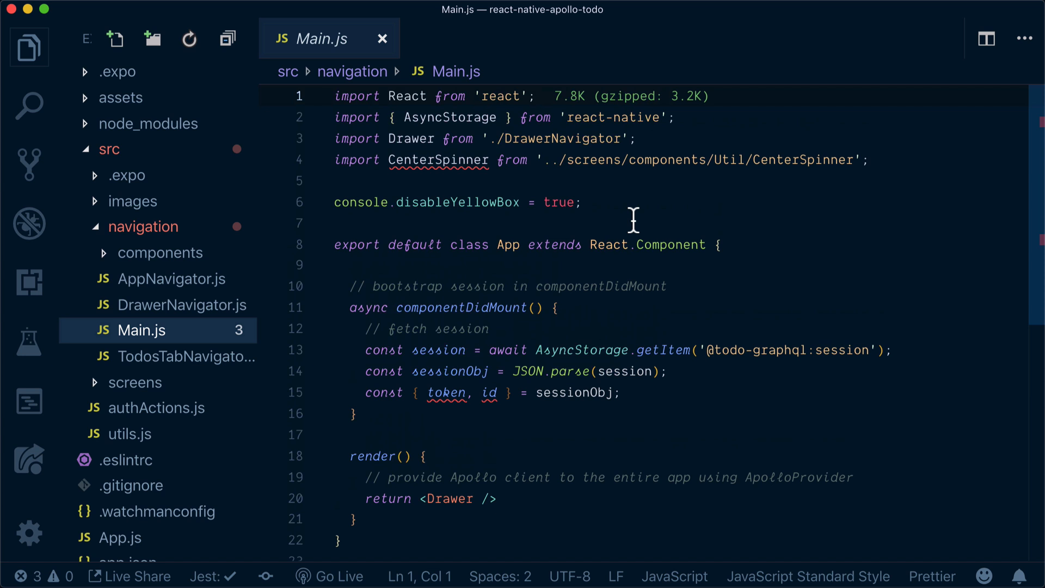
mouse_move(599, 196)
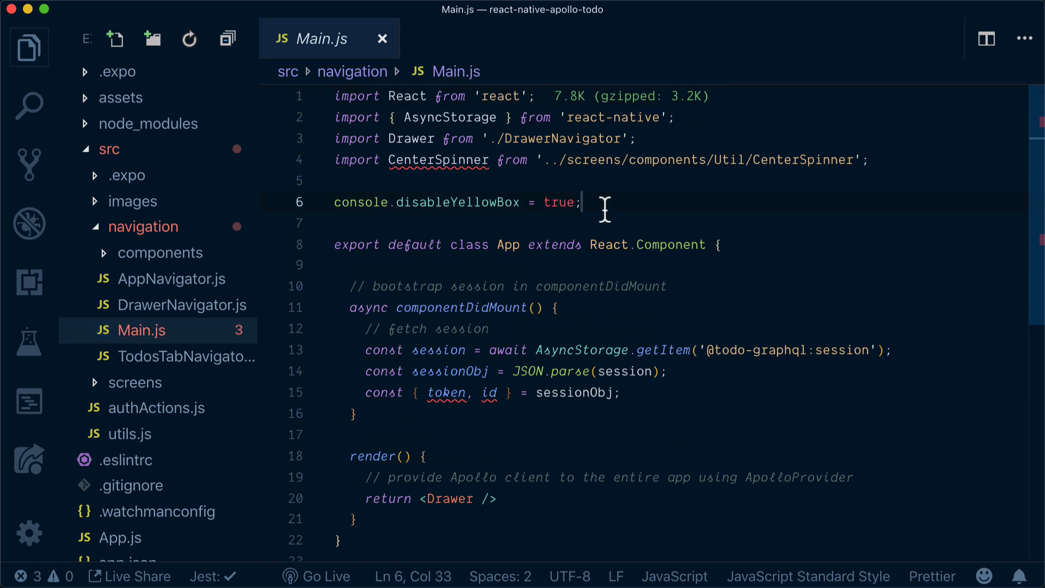
Import { HttpLink } from 'apollo-link-http' below the CenterSpinner import.
left_click(582, 160)
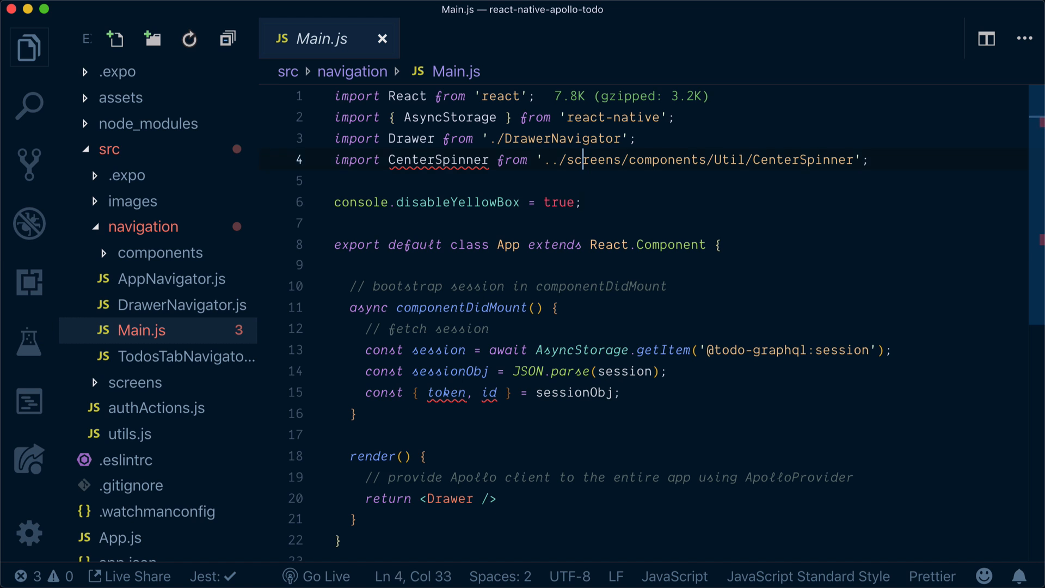
key("Enter")
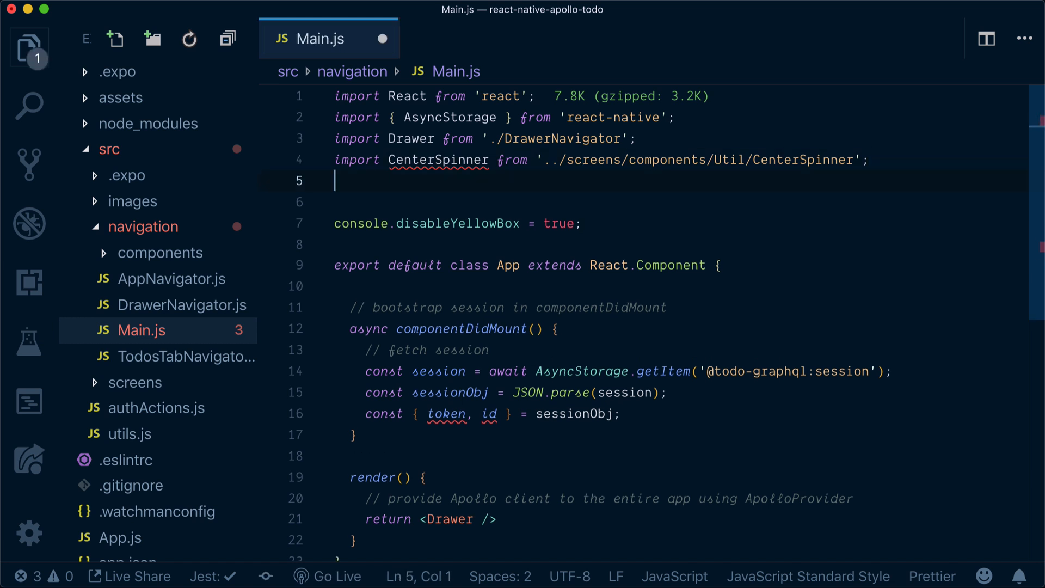
type("import { Htt")
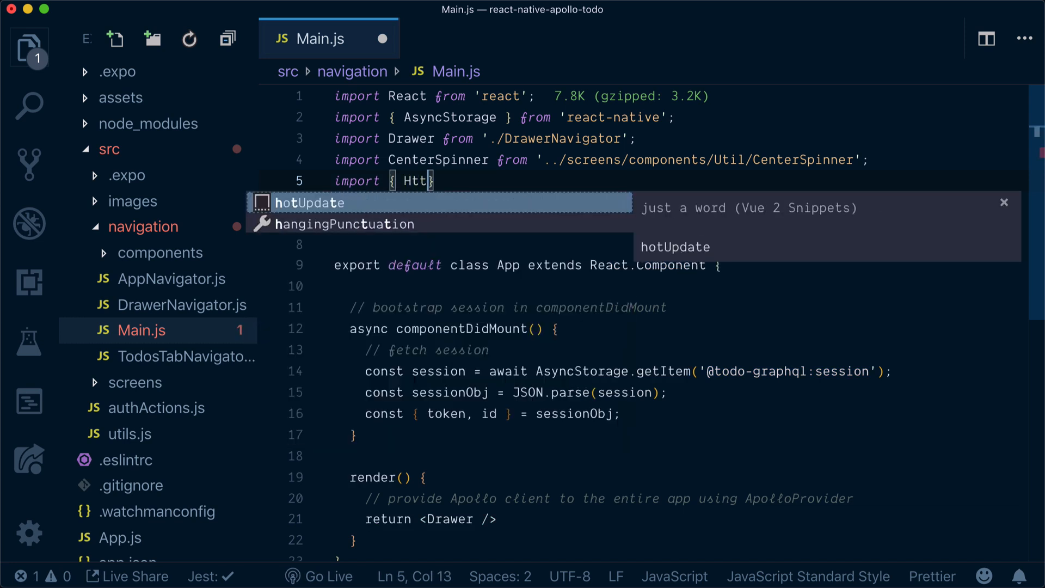
type("ttpLink }")
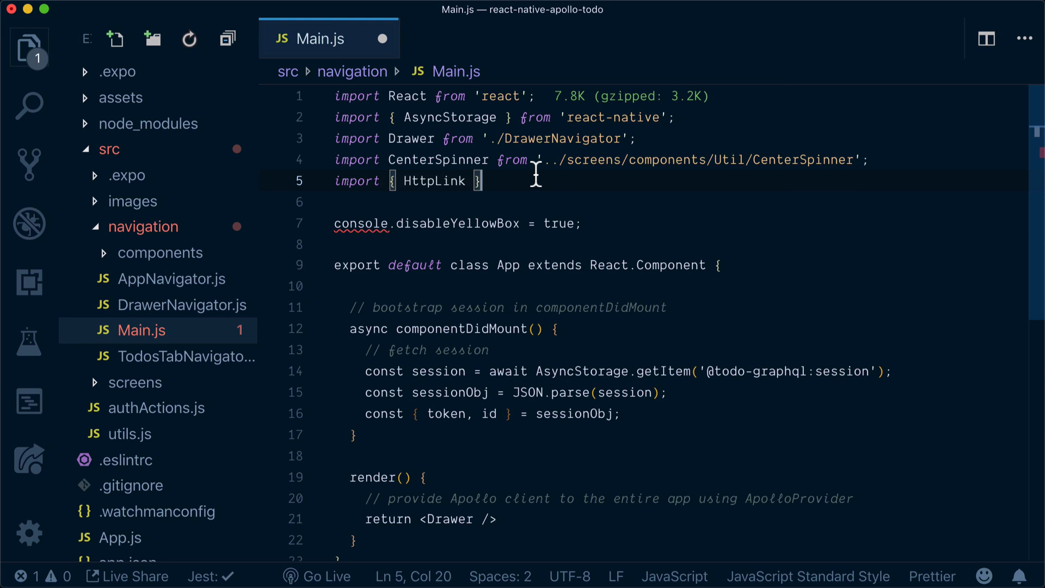
type("from 'apoll")
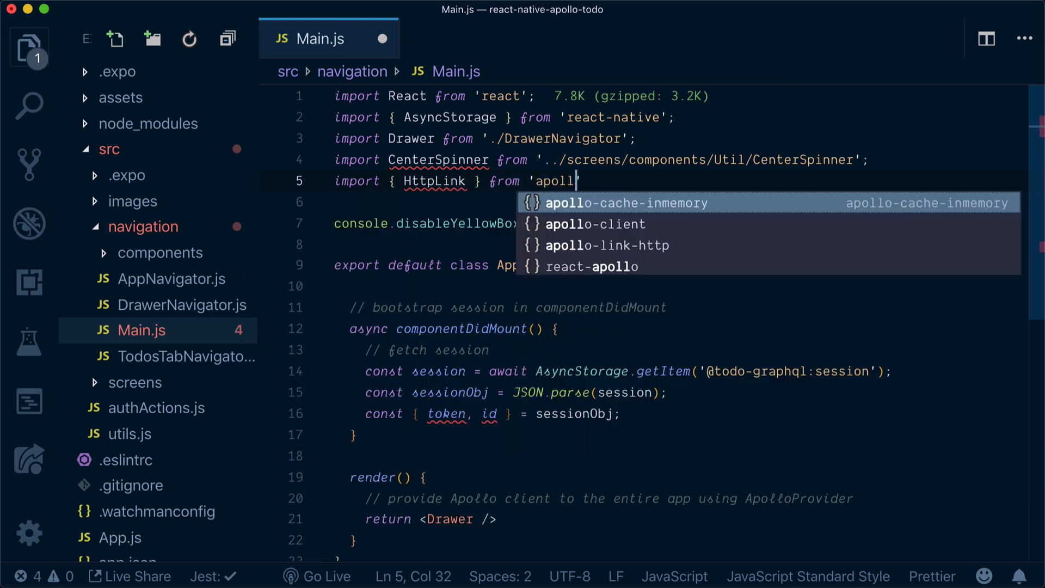
left_click(607, 246)
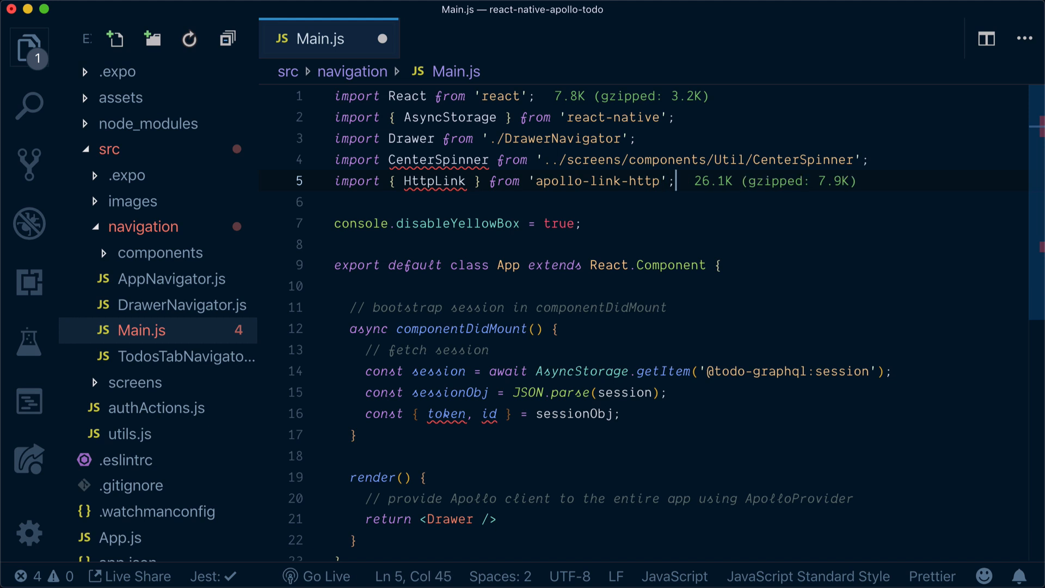
Import { ApolloClient } from 'apollo-client'.
type("import")
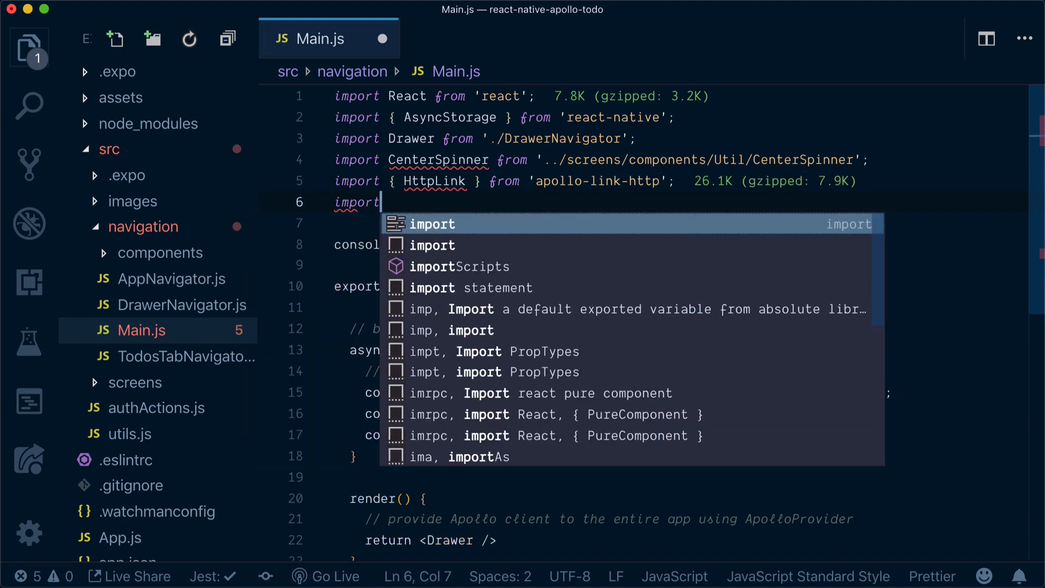
type("{ ApolloClient } from")
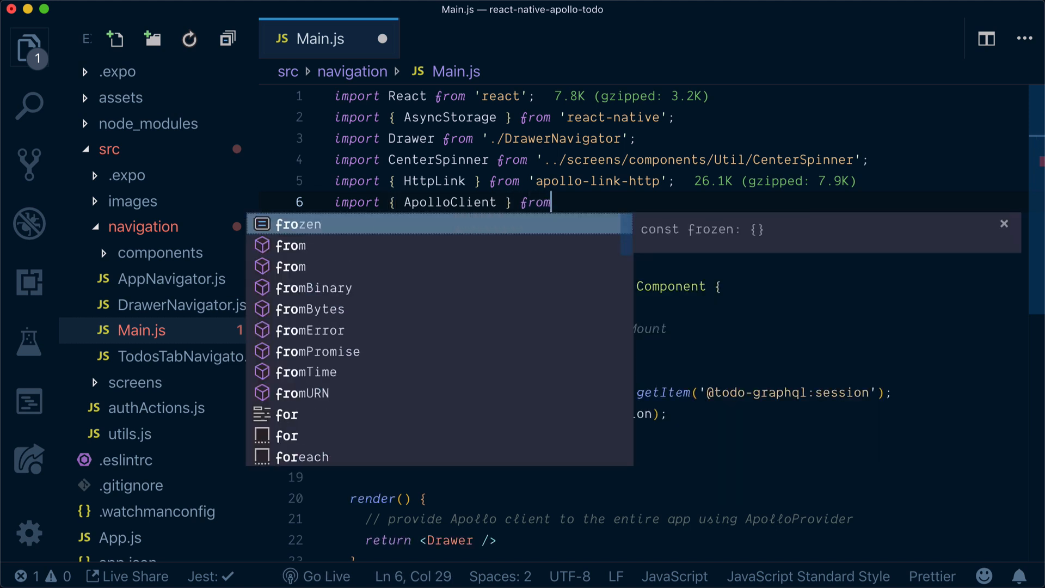
type("'ap")
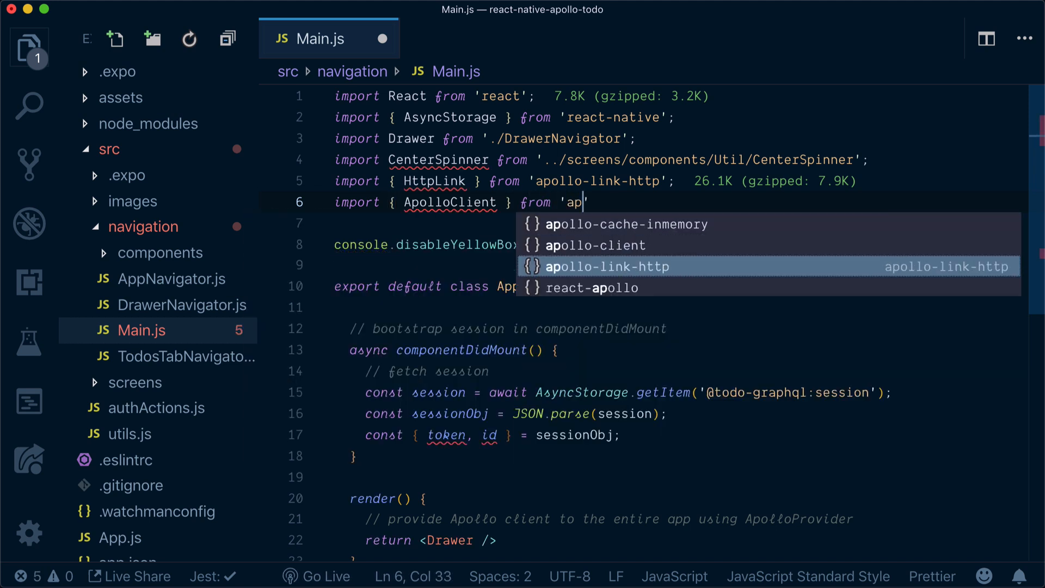
left_click(595, 245)
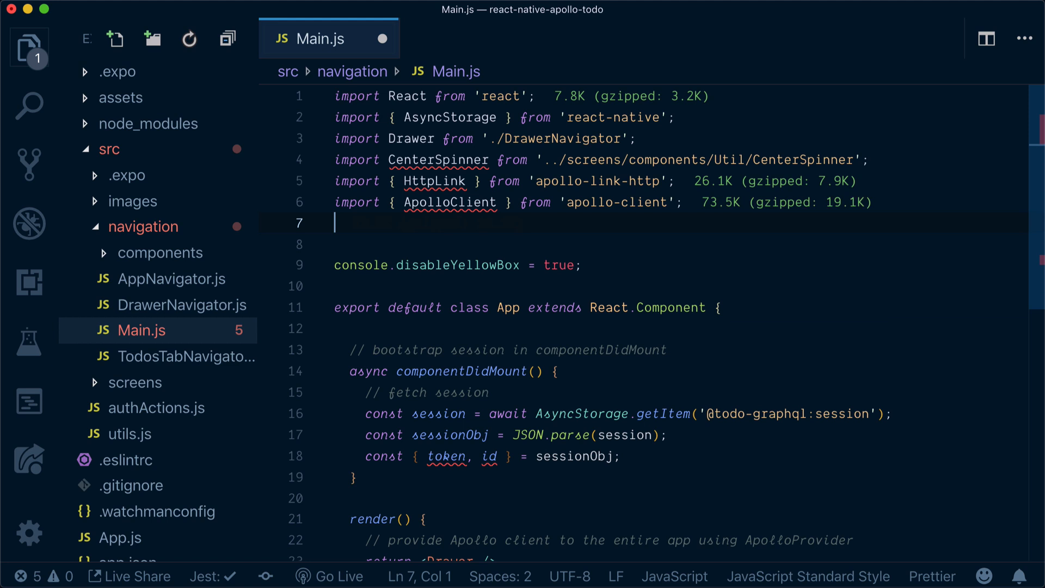
Import { InMemoryCache } from 'apollo-cache-inmemory'.
type("impor")
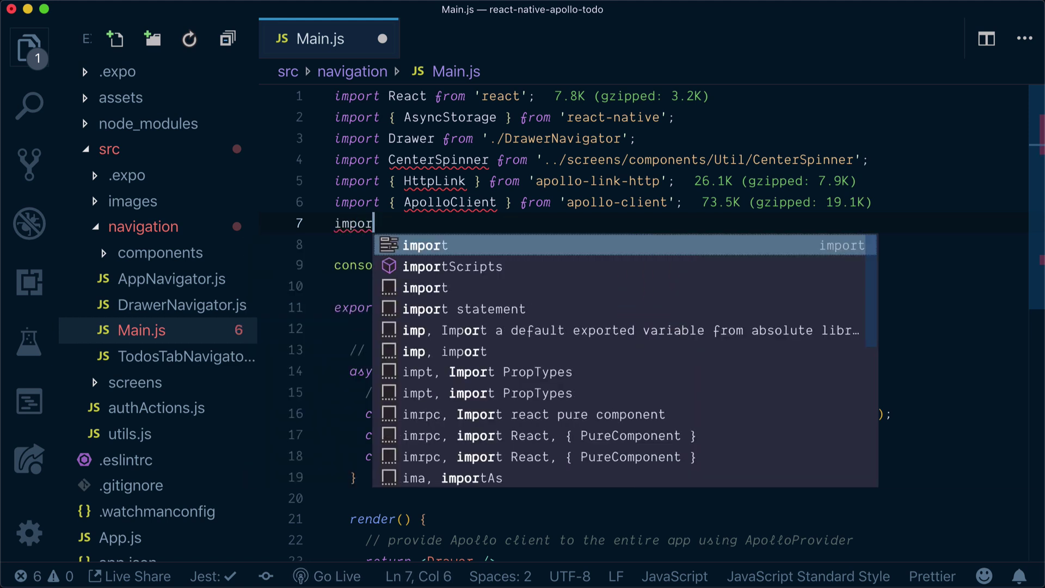
type("f")
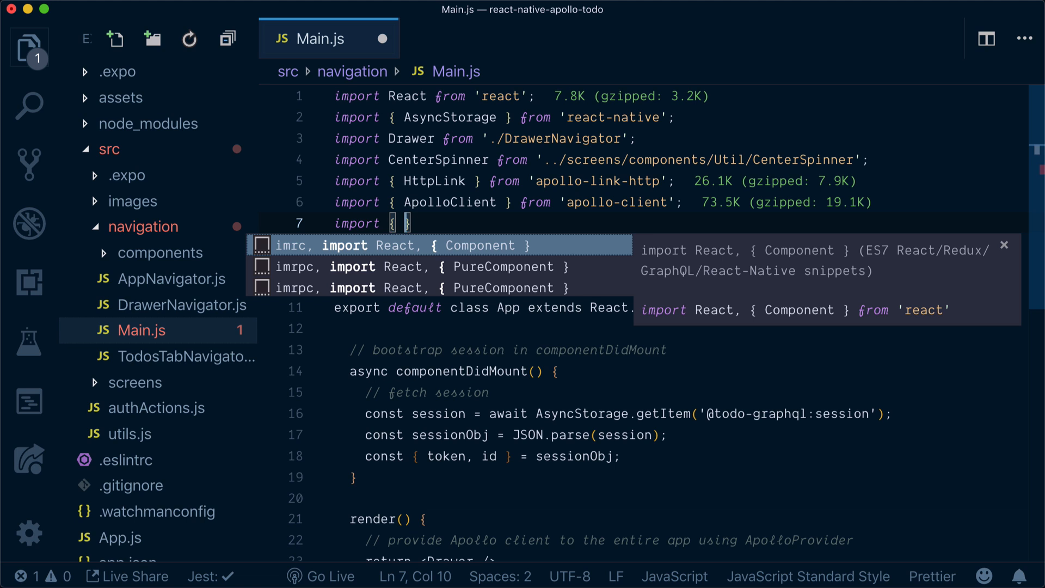
type("InMemoryCache")
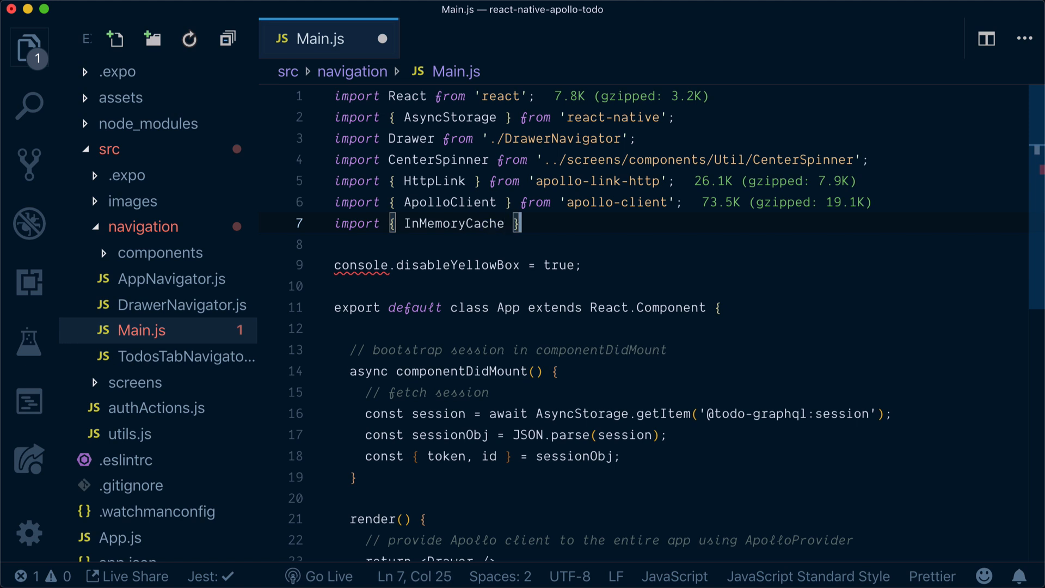
type("from 'apol")
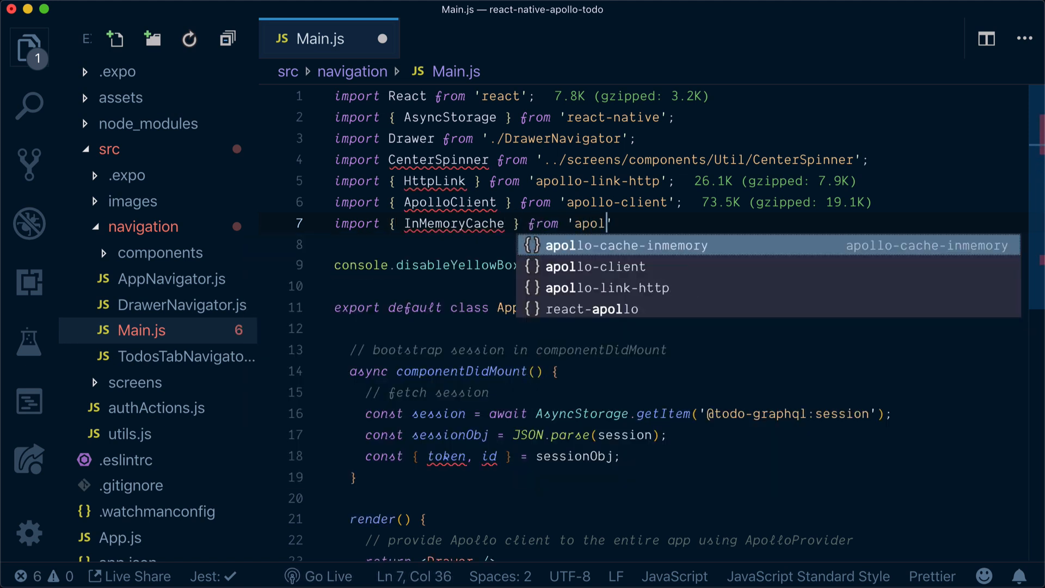
key("Enter")
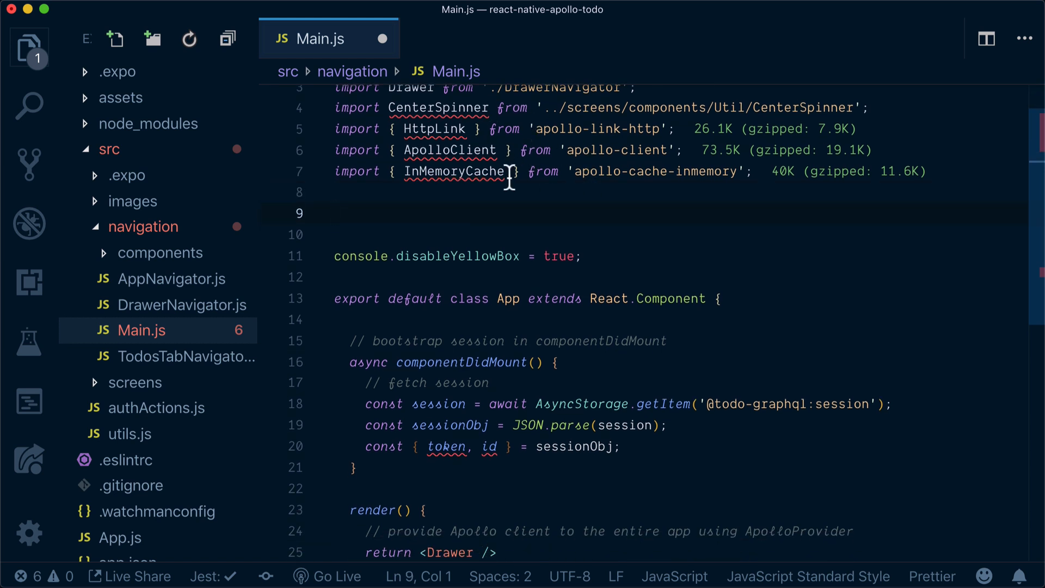
mouse_move(556, 183)
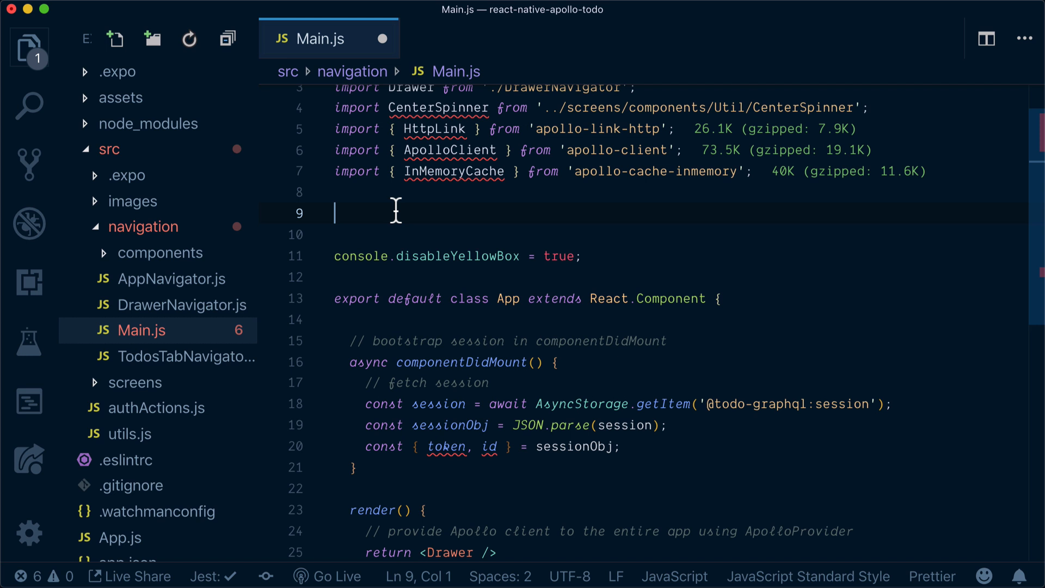
mouse_move(502, 199)
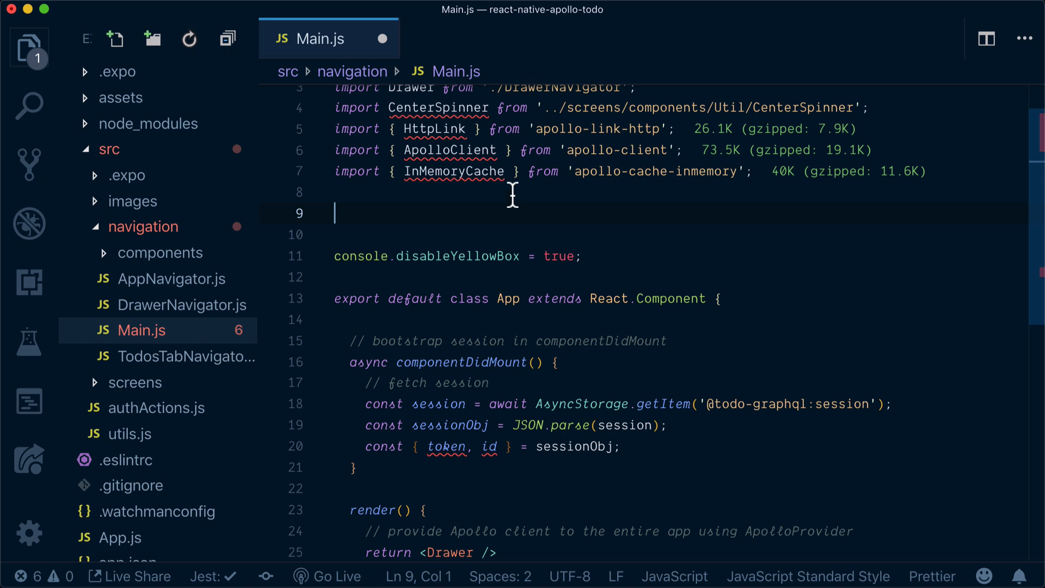
Start const makeApolloClient = (token) => with const link = new HttpLink({ uri: ...
type("const make")
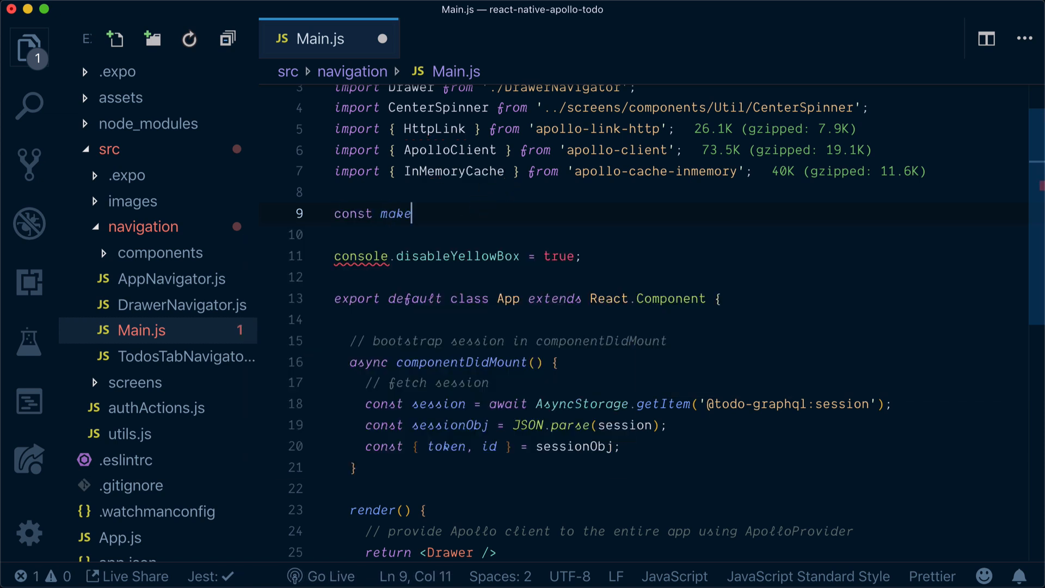
type("ApolloCl")
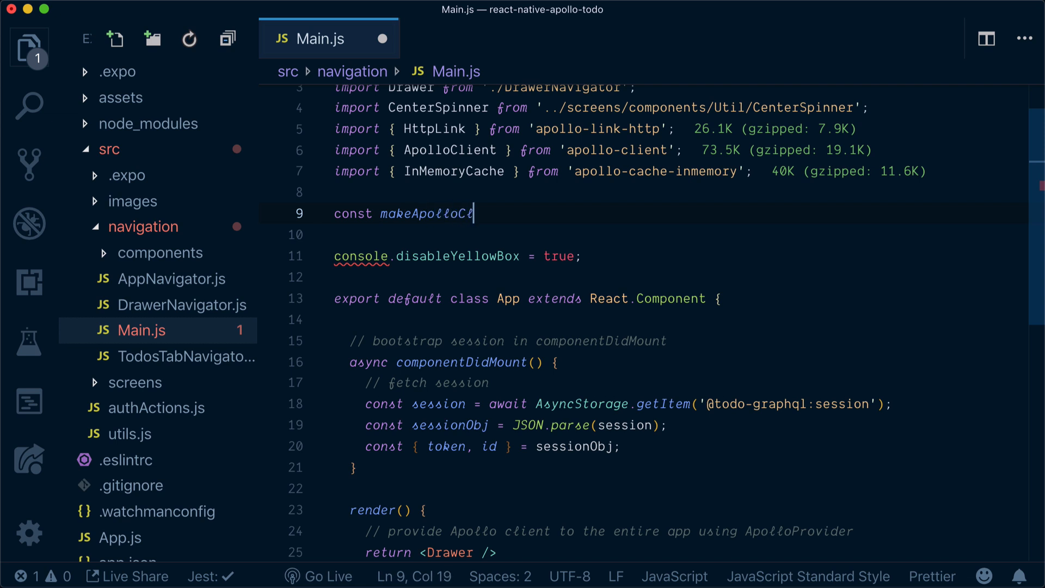
type("ient =")
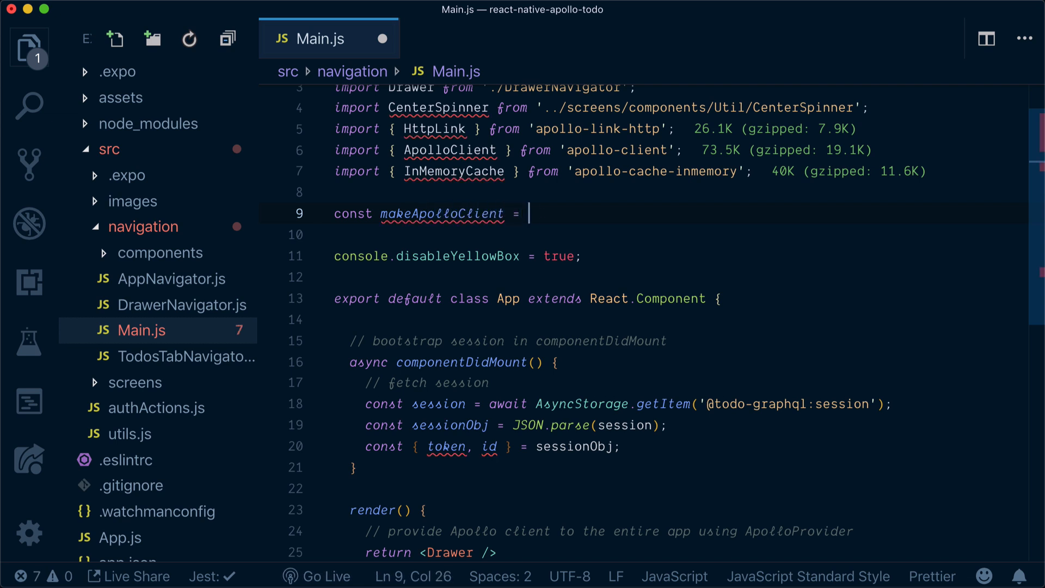
type("(token) => {")
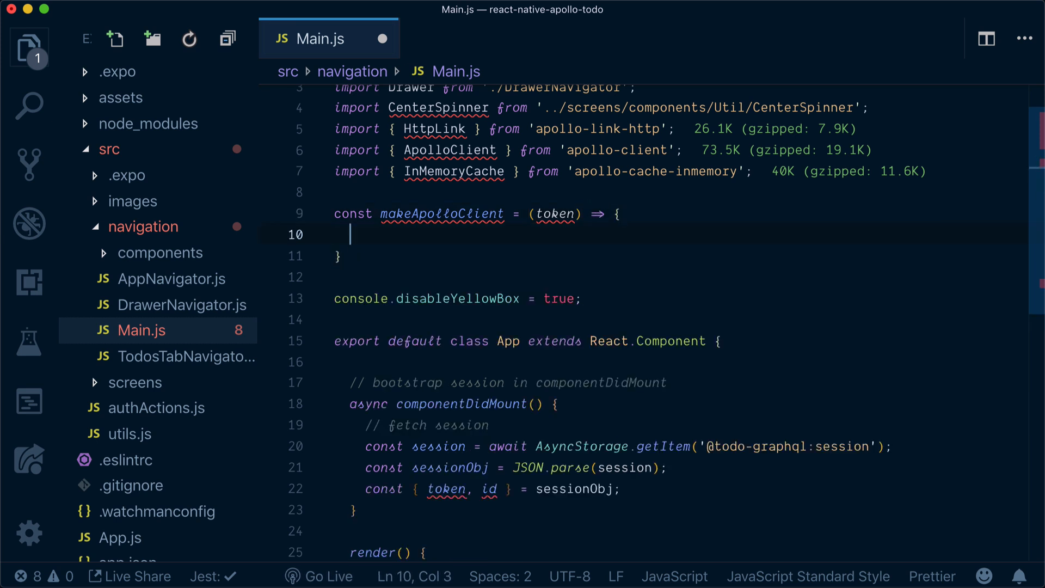
type("c")
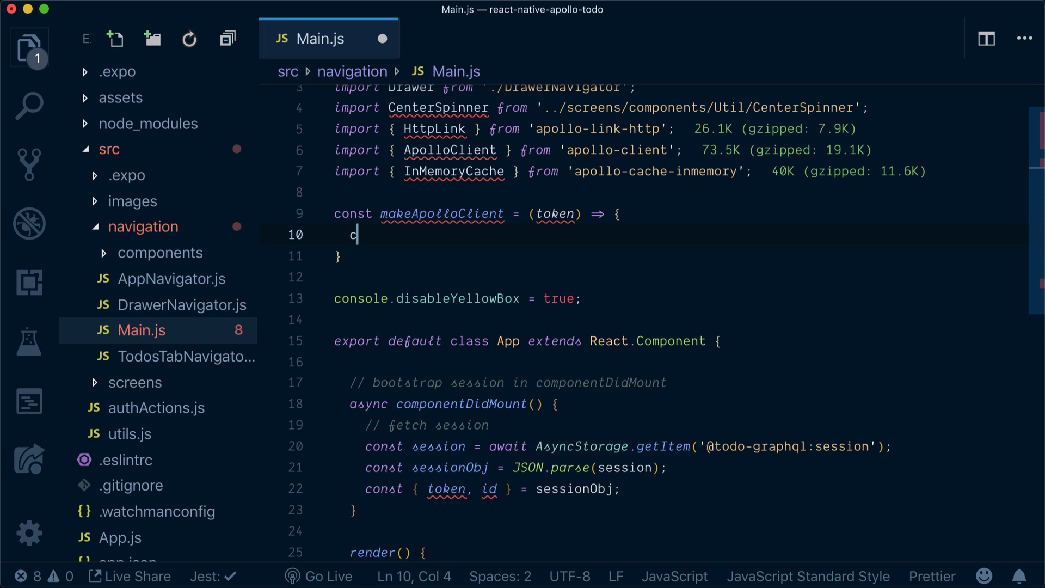
type("onst link = new HttpLink({")
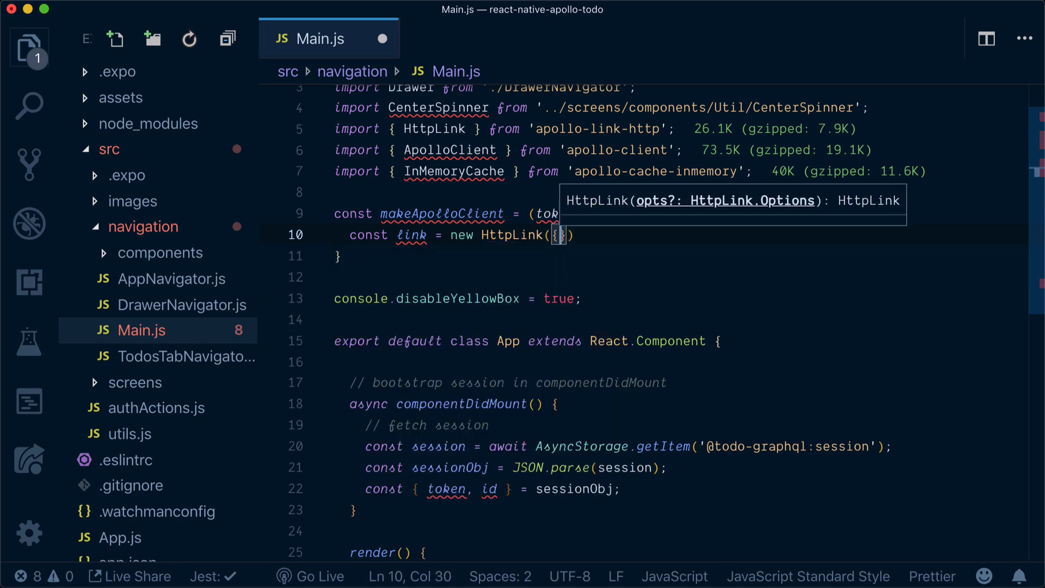
type("uri:")
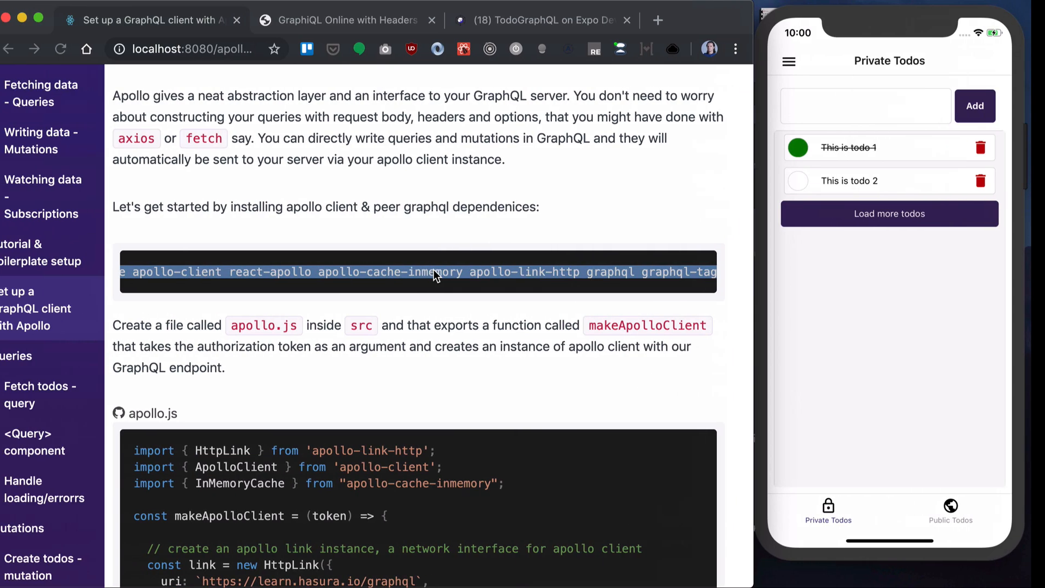
Consult the tutorial's makeApolloClient example in the Chrome tab.
left_click(357, 20)
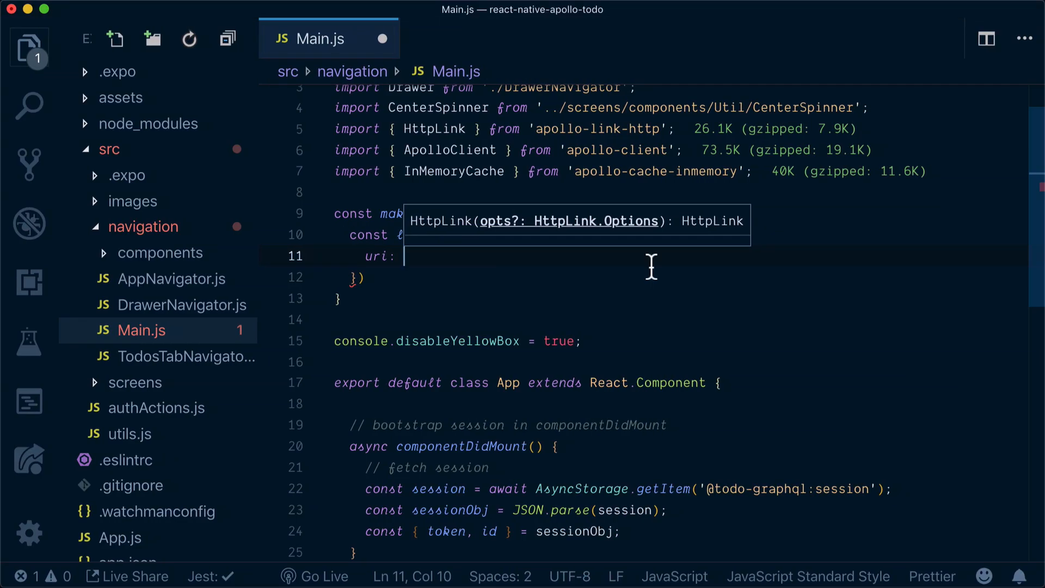
type("\"https://learn.hasura.io/graphql\",")
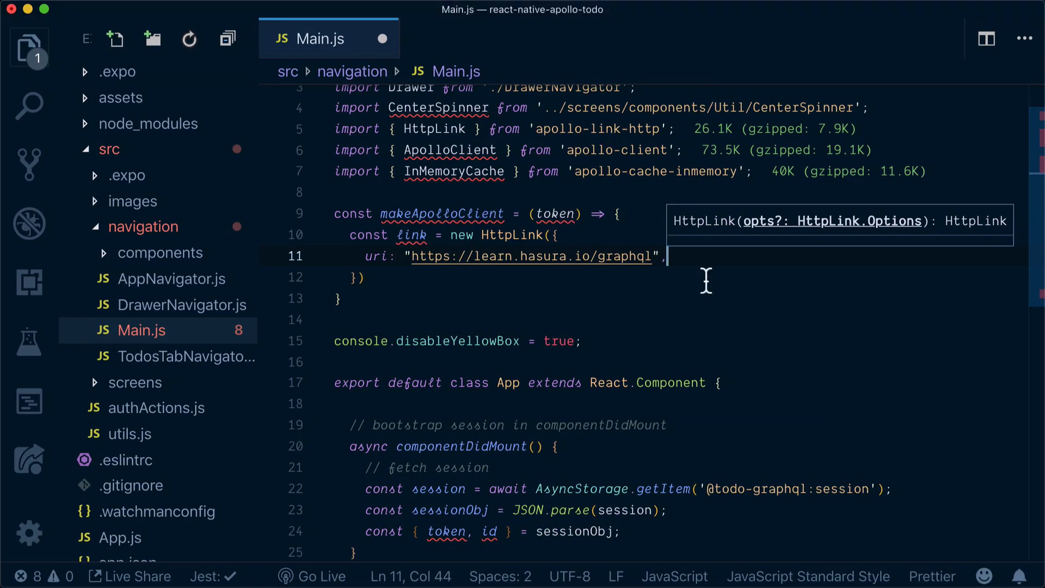
type("headers: {")
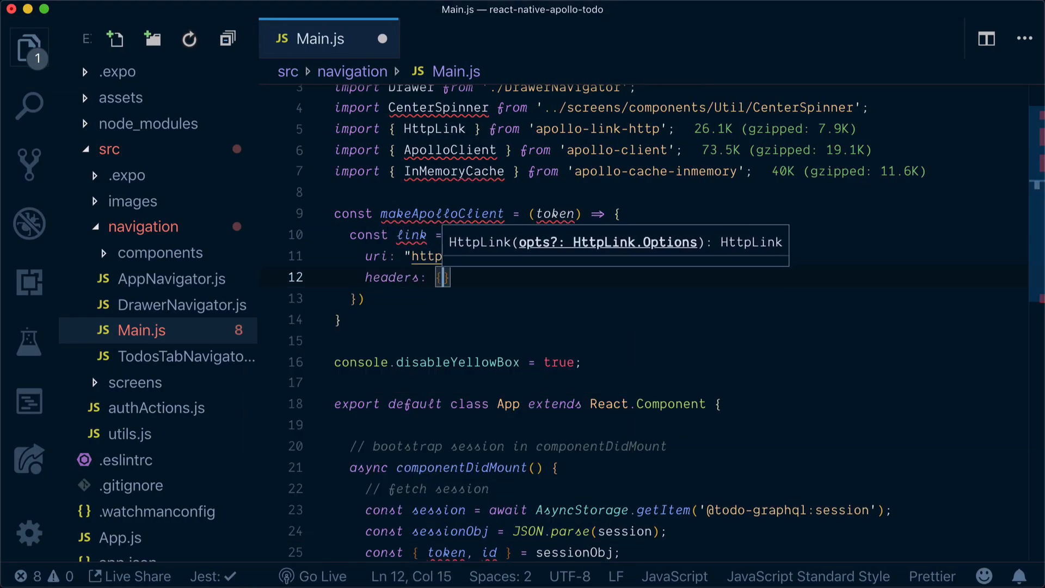
type("Authori")
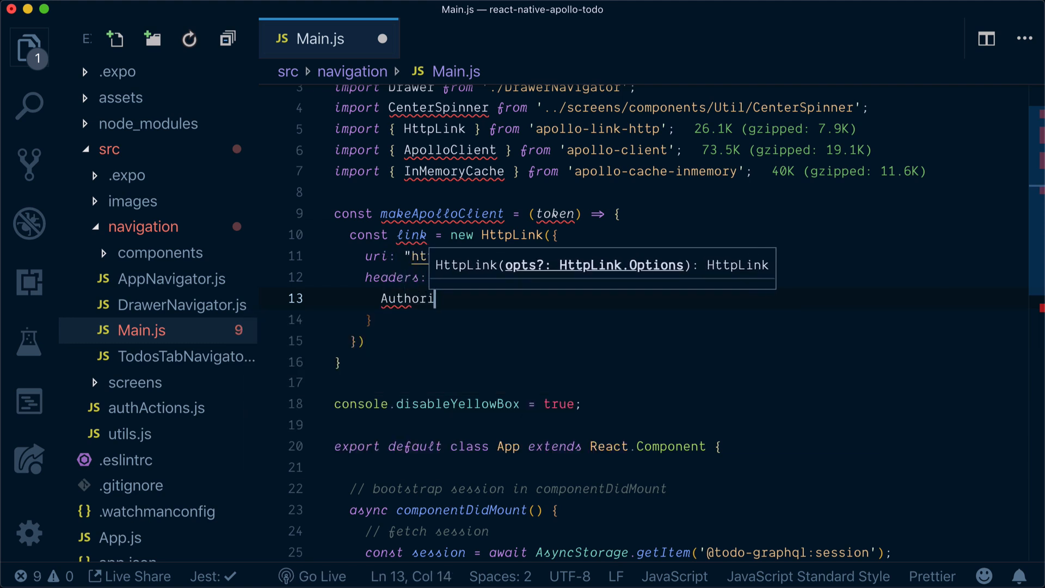
type("zation:")
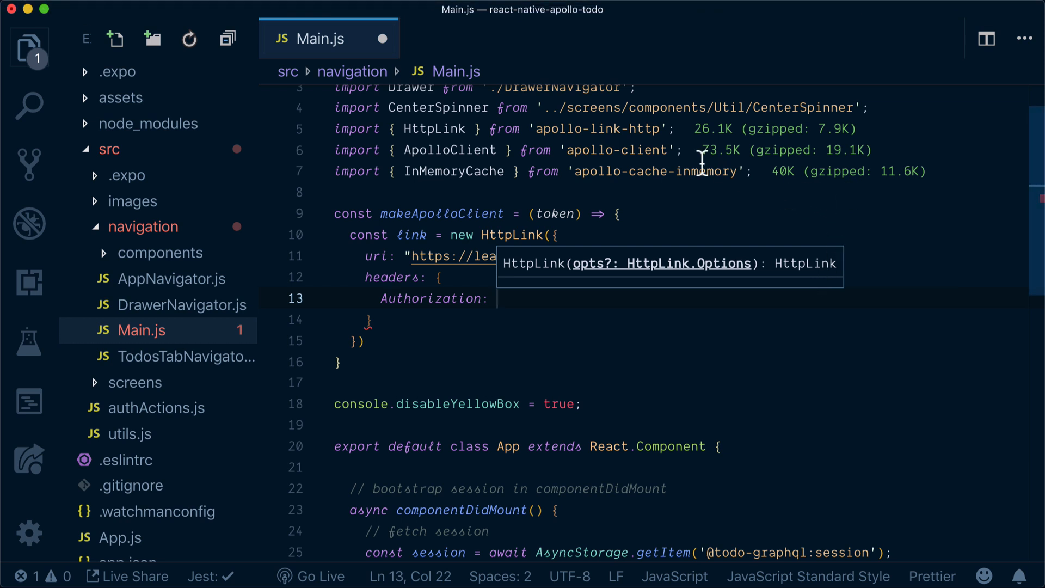
type("'")
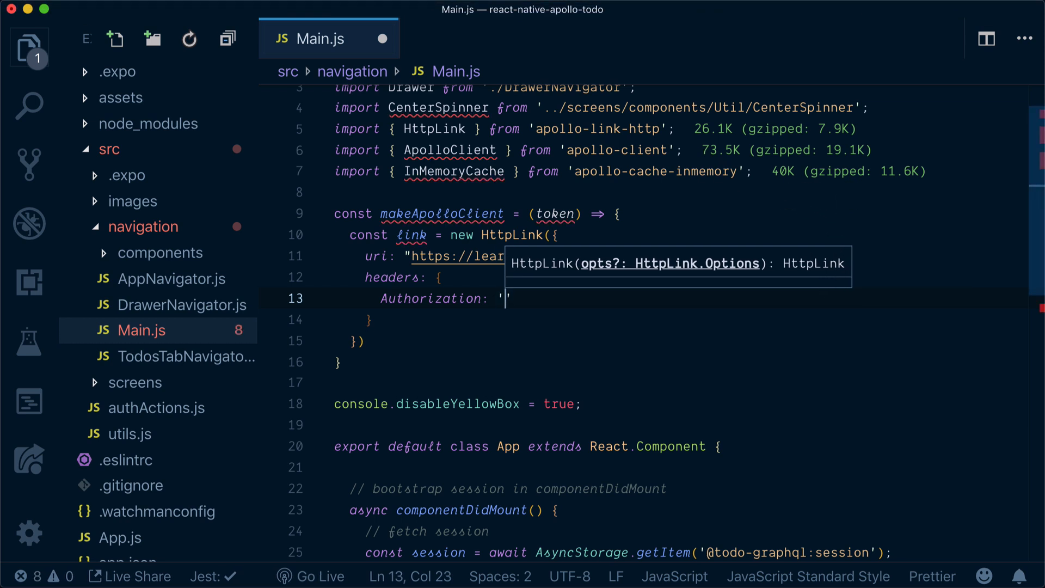
type("Bea")
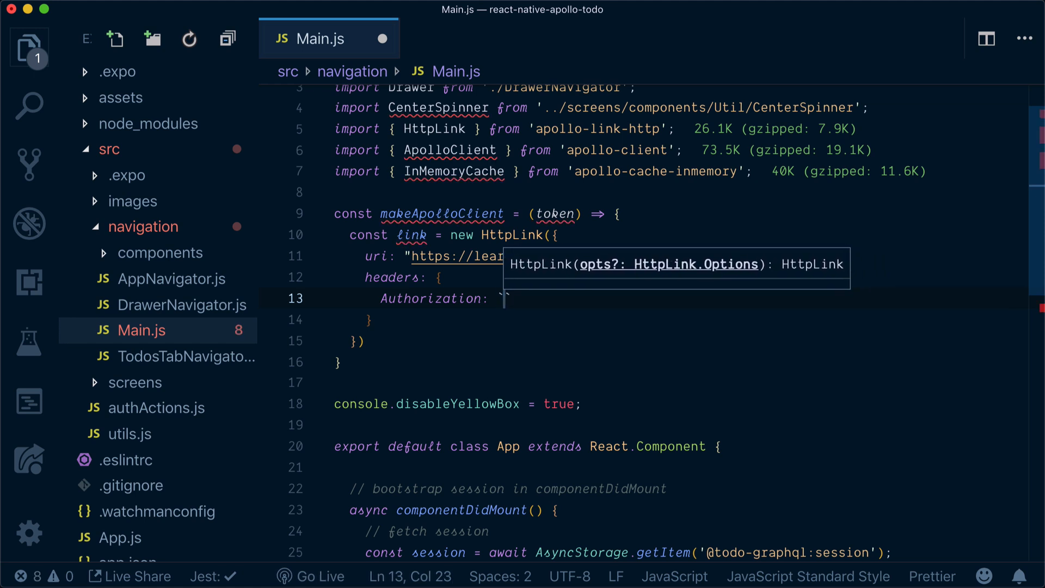
type("Bearer $%")
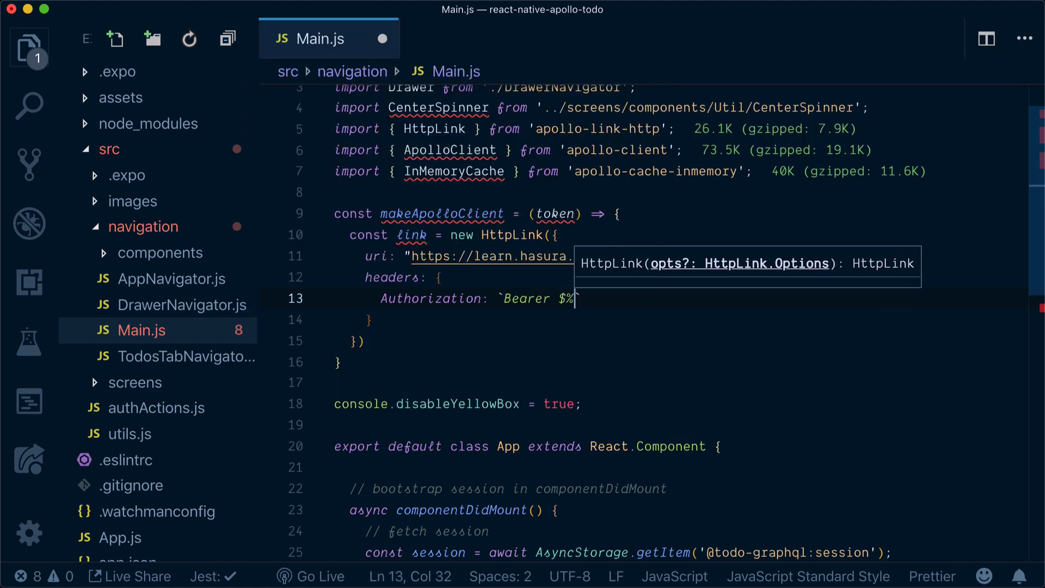
type("{token")
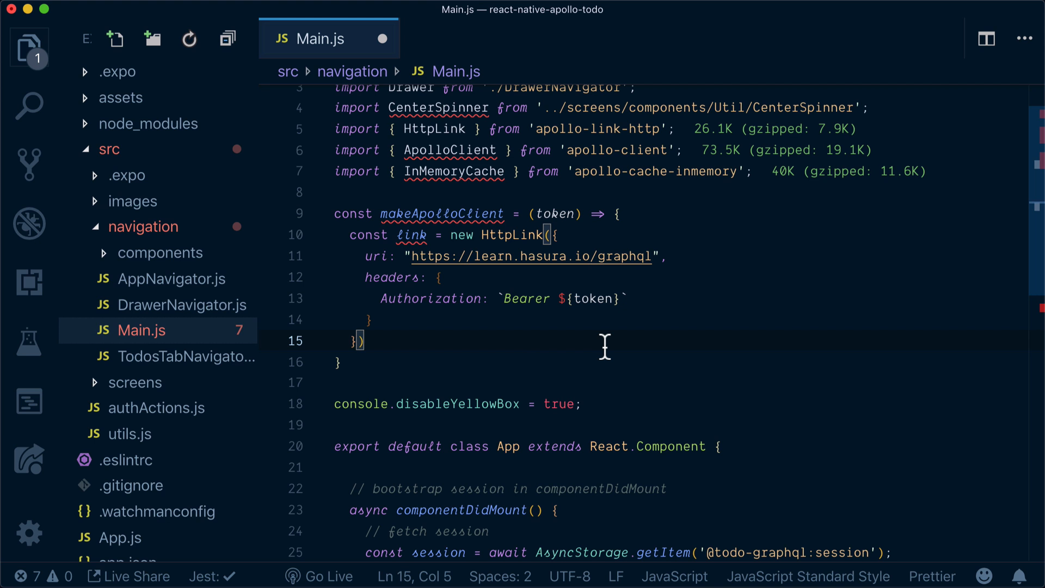
mouse_move(490, 354)
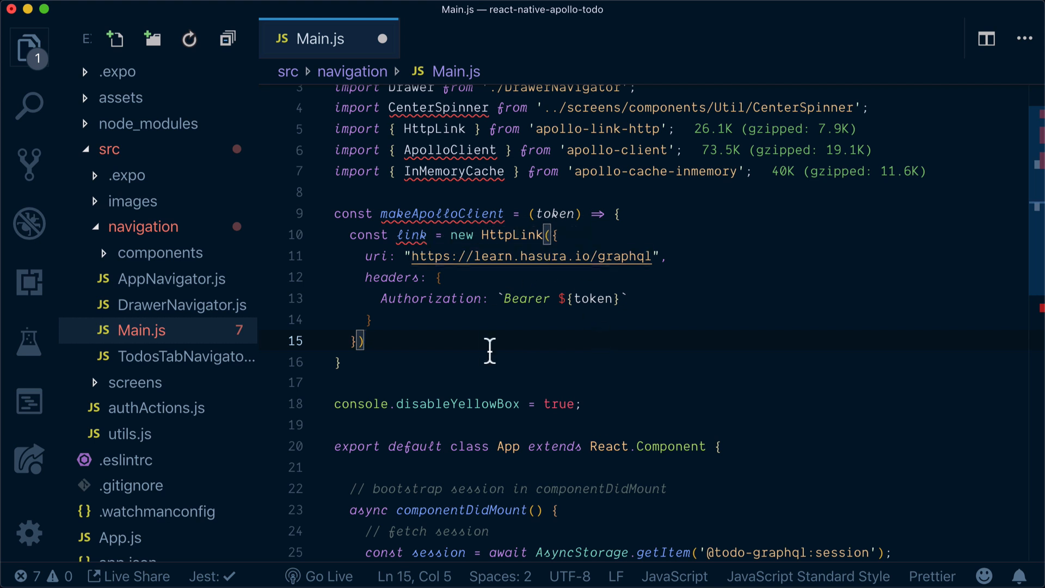
mouse_move(447, 357)
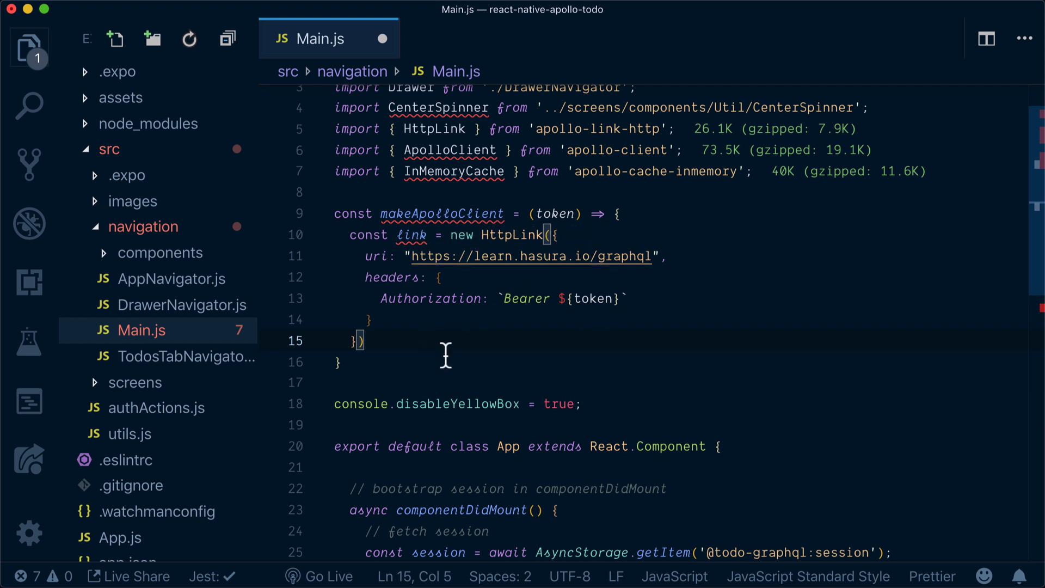
mouse_move(597, 386)
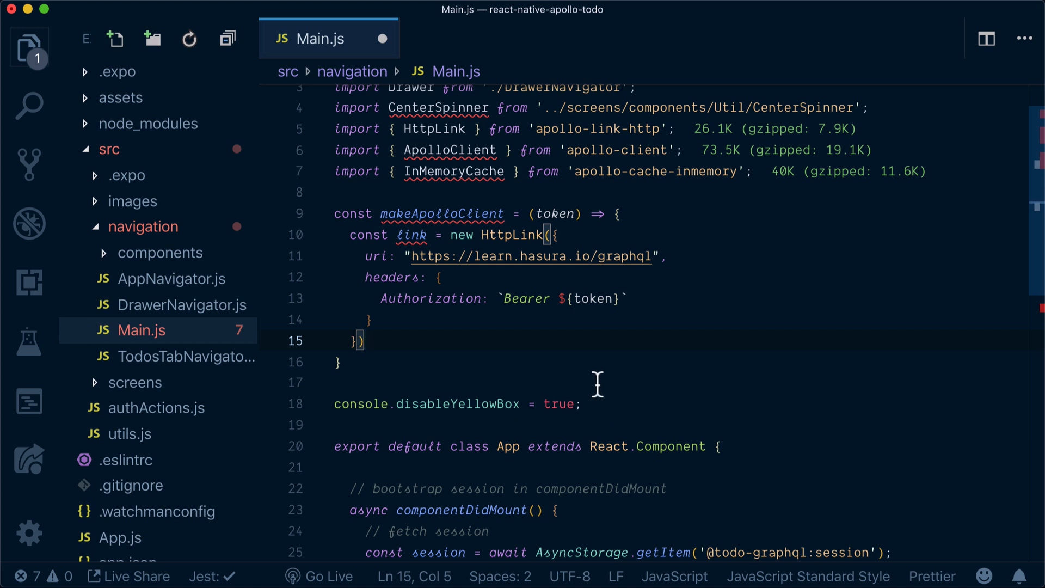
Add const cache = new InMemoryCache(), const client = new ApolloClient({ link, cache }) and return client.
type("const cache")
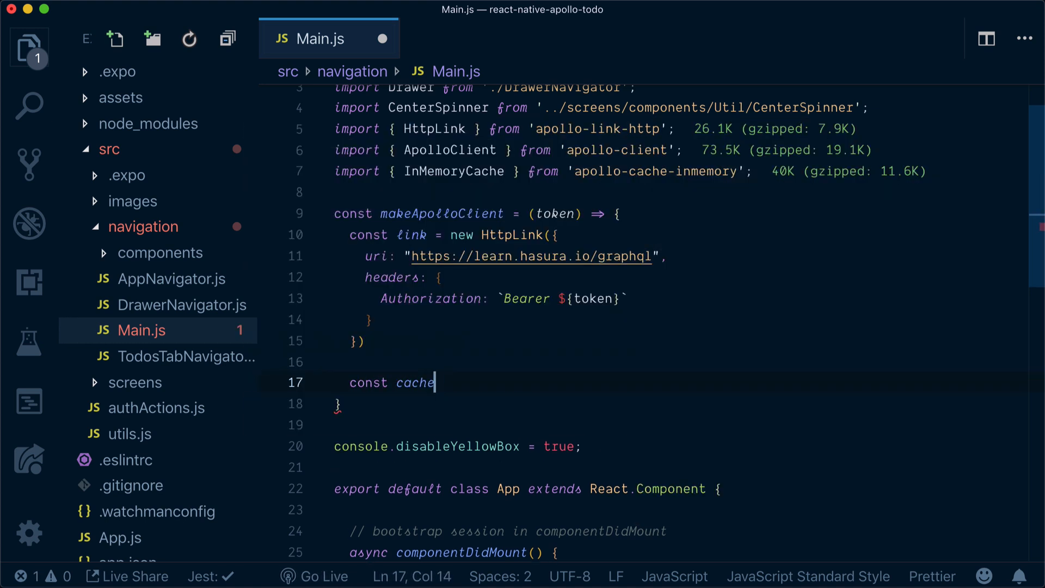
type("= new InMemoryCache();")
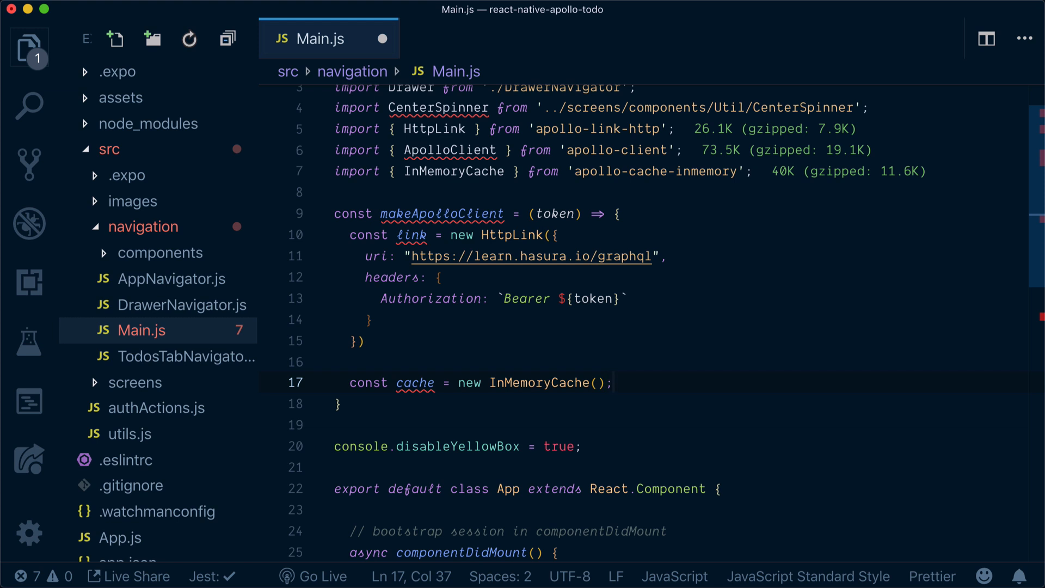
type("const cli")
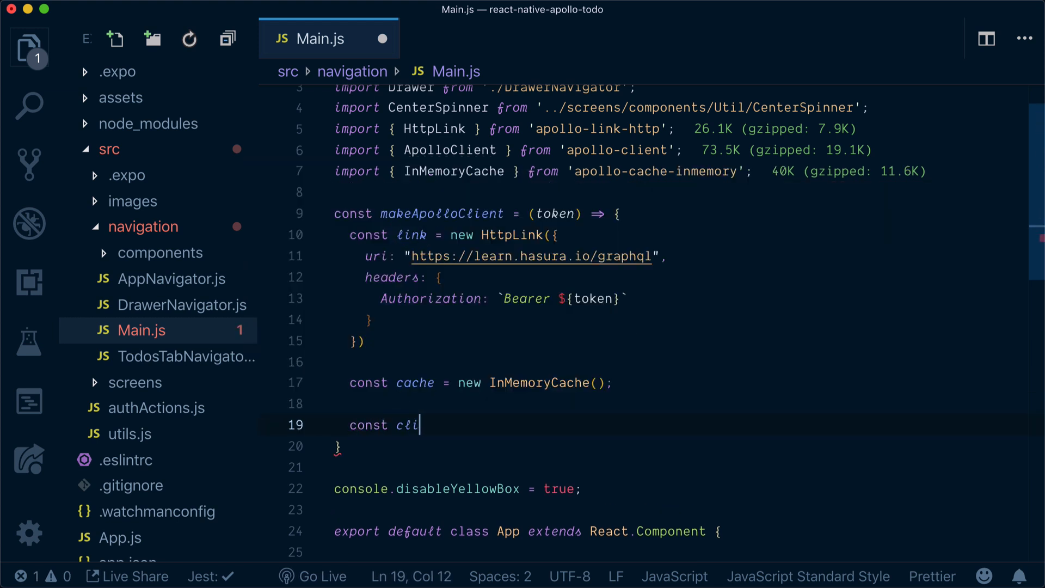
type("ent")
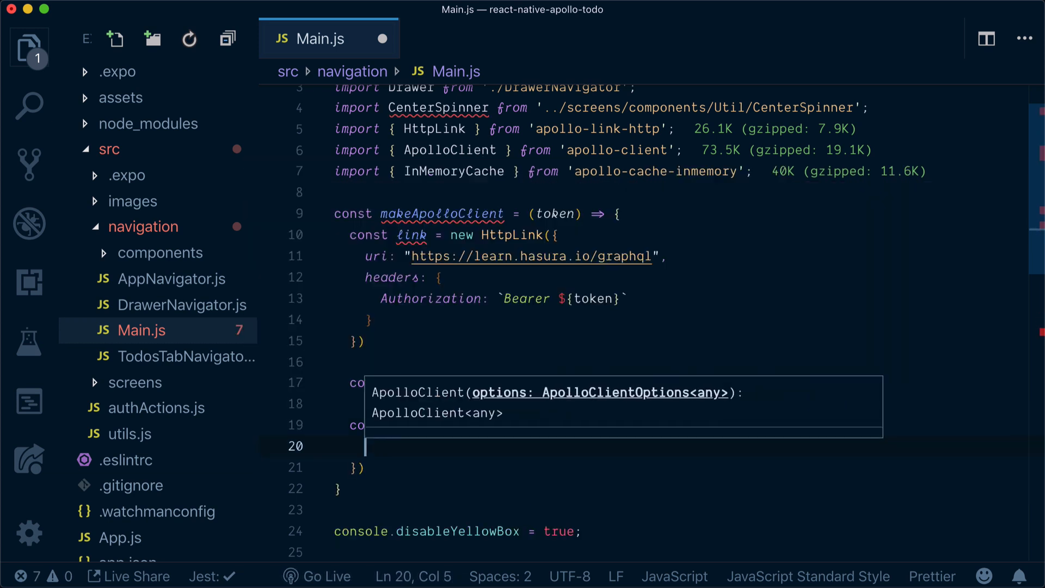
type("cache")
type("return")
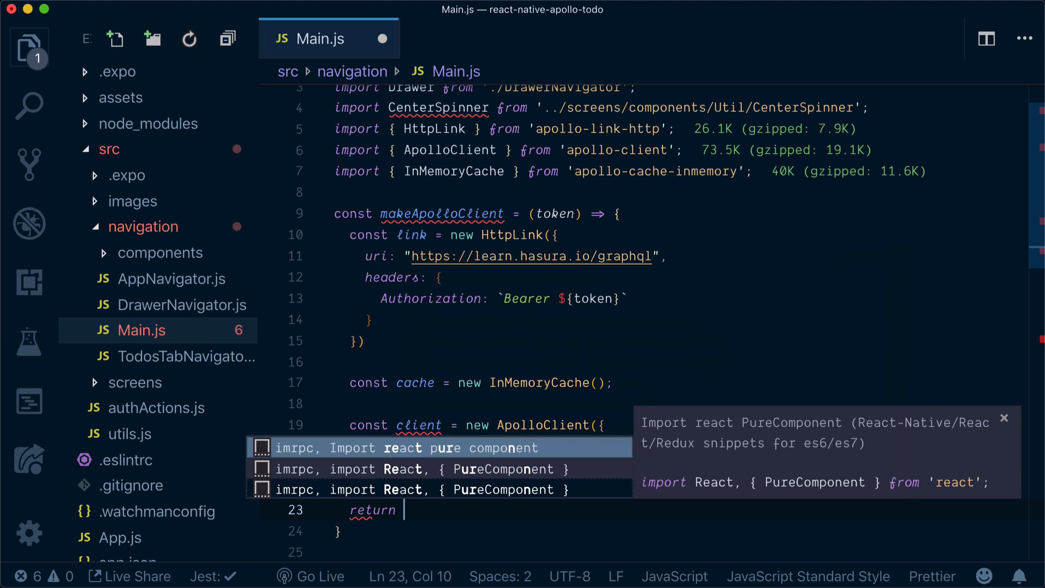
type("client")
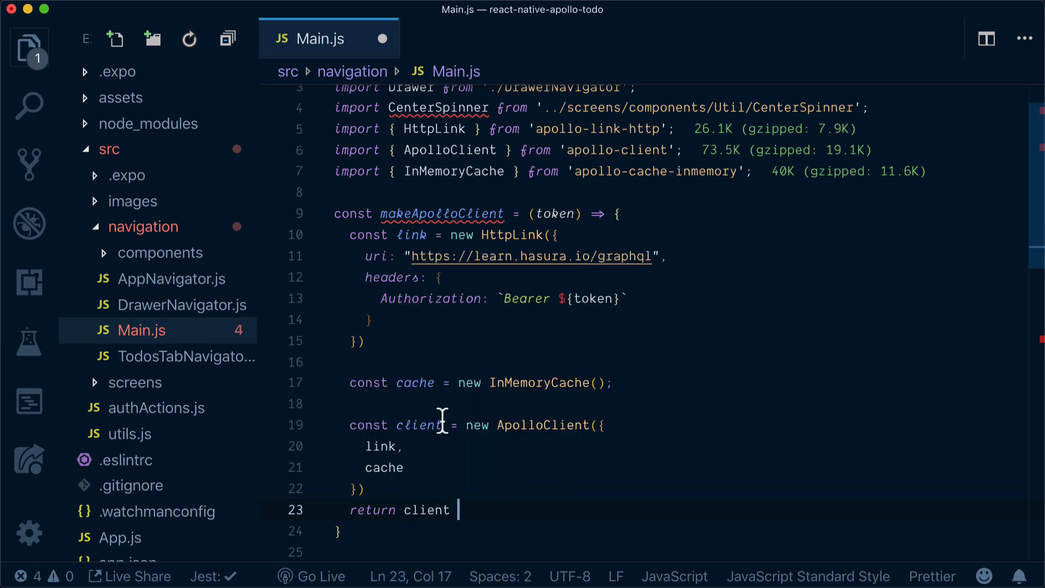
mouse_move(543, 425)
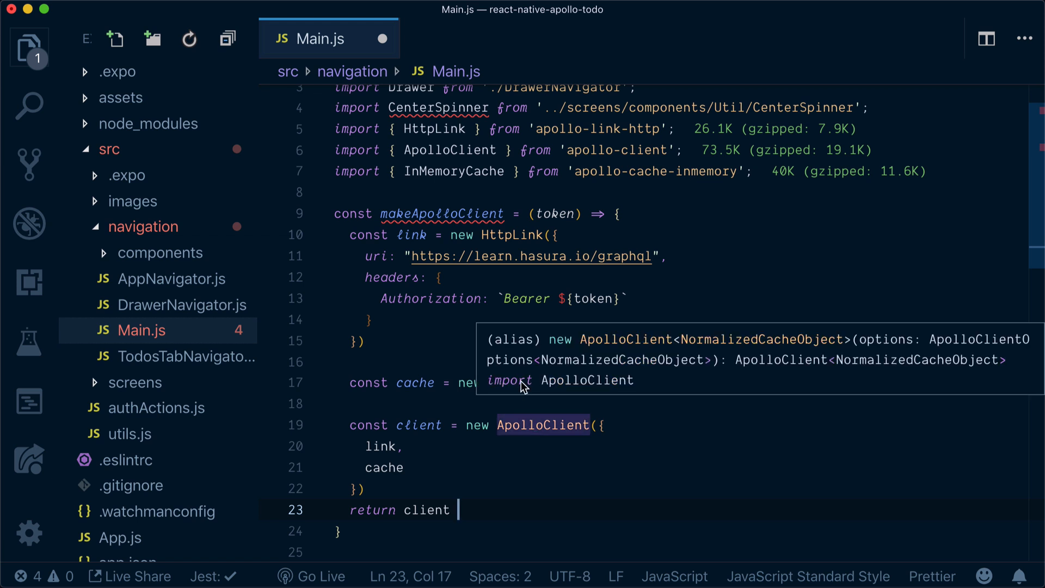
scroll("down", 3)
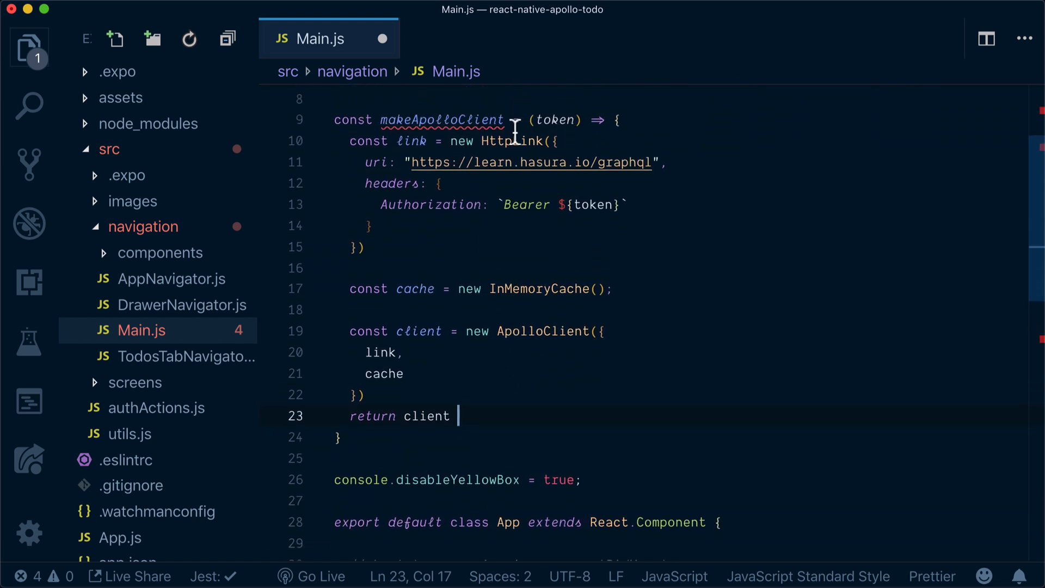
Select makeApolloClient and move down to the App class to open space for new code.
double_click(440, 120)
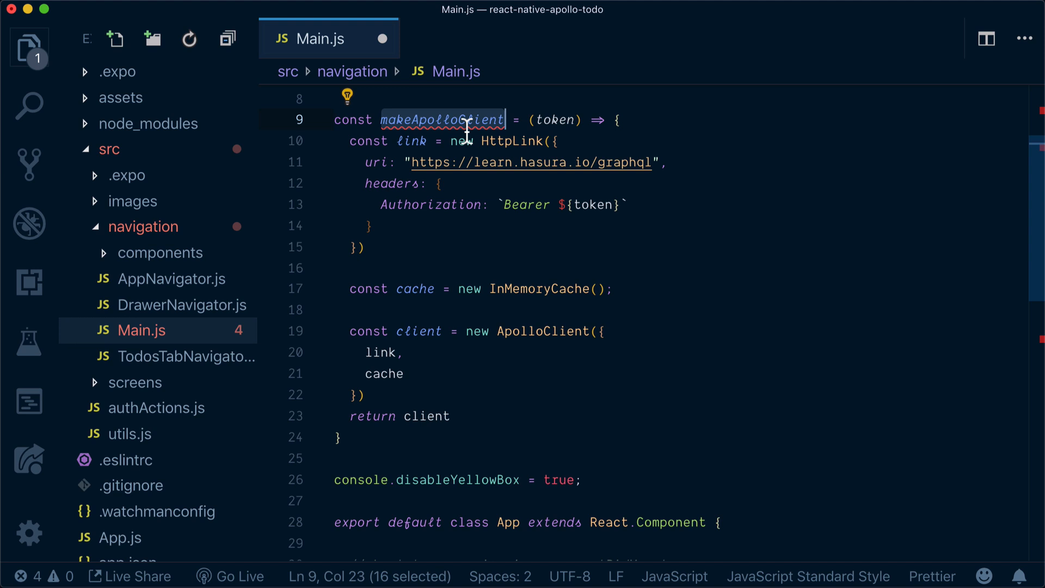
scroll("down", 3)
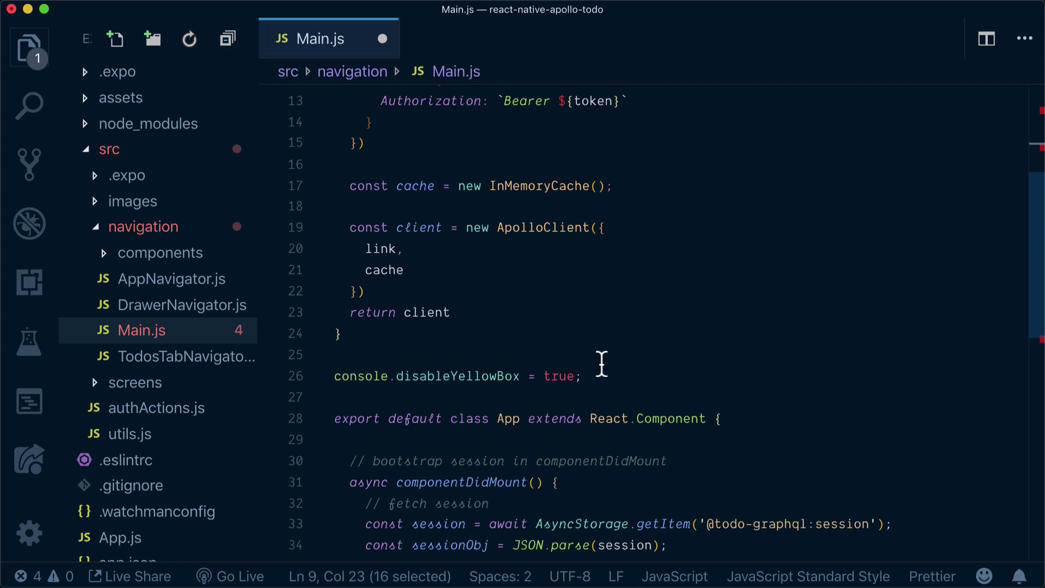
mouse_move(606, 353)
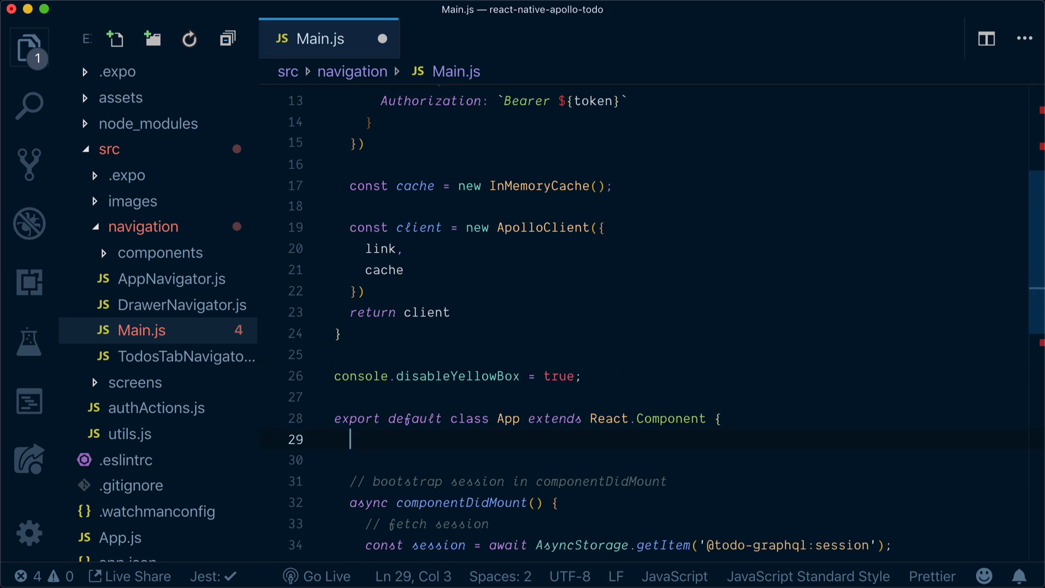
Add state = { client: null } at the top of the App class.
type("state = {")
type("client: null")
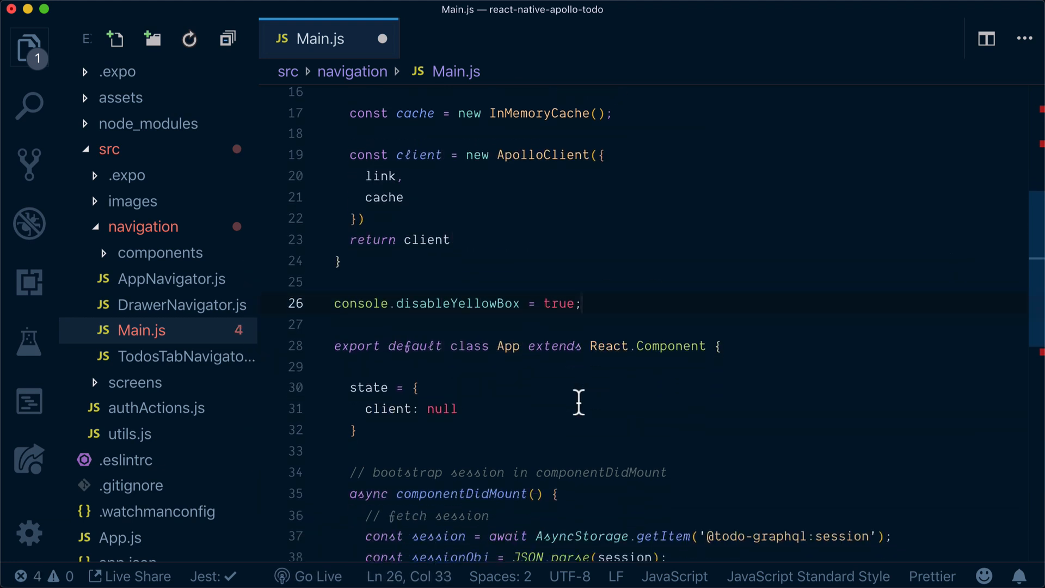
scroll("down", 3)
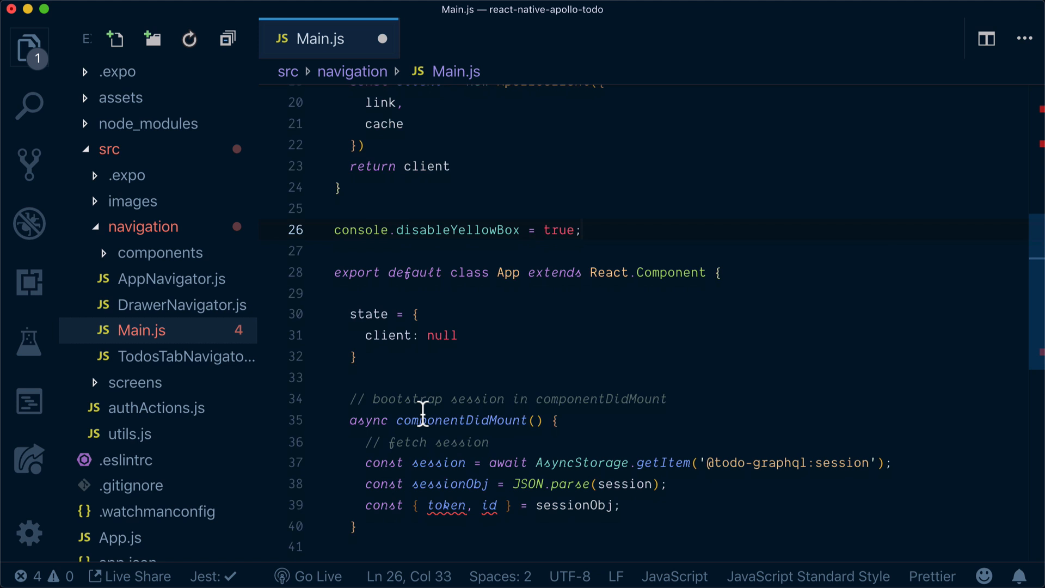
scroll("down", 3)
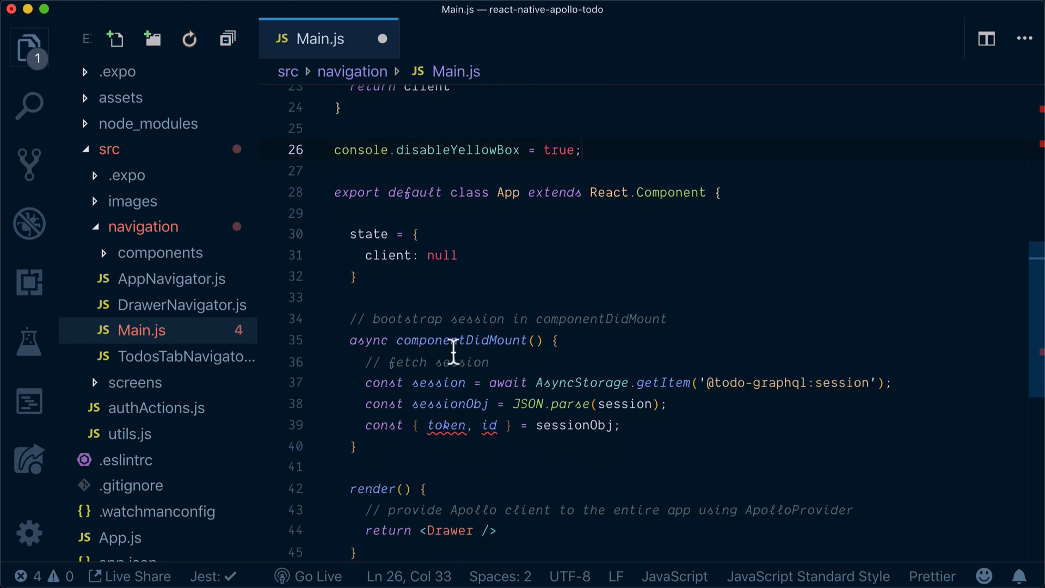
mouse_move(531, 348)
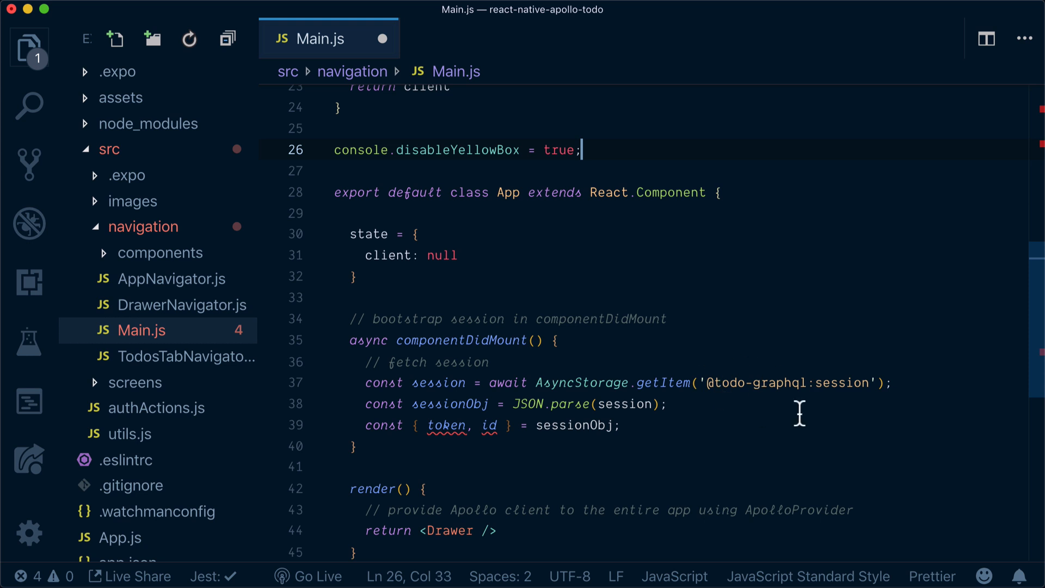
mouse_move(712, 373)
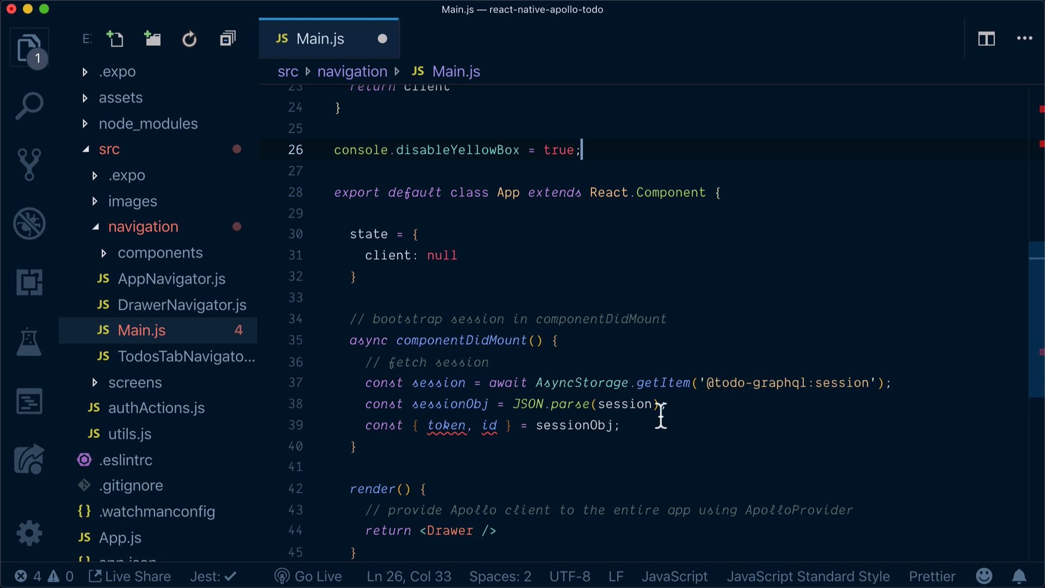
mouse_move(645, 440)
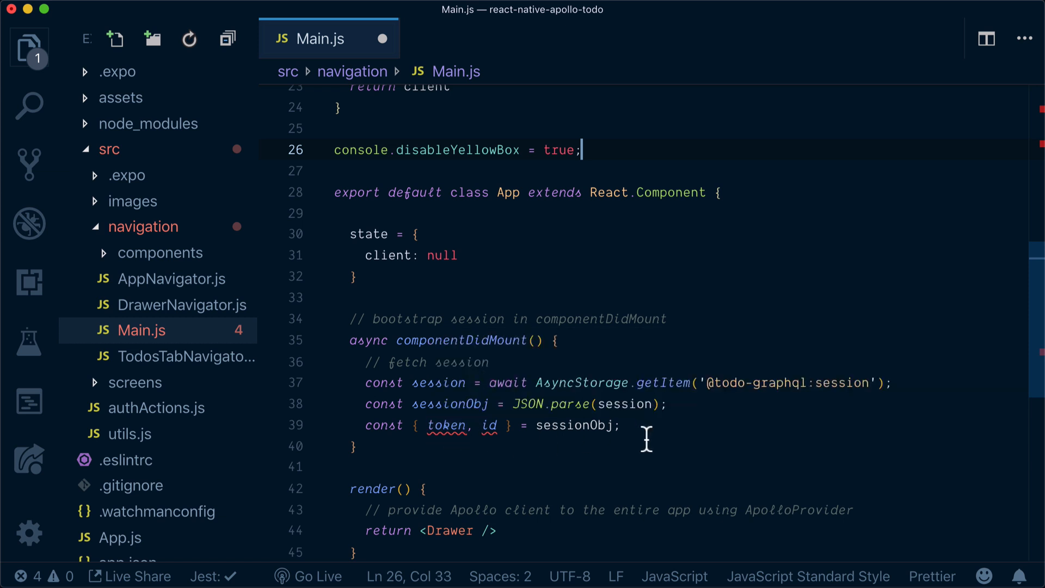
Add const client = makeApolloClient(token) and this.setState({ client }) in componentDidMount.
type("const client = makeApolloClient")
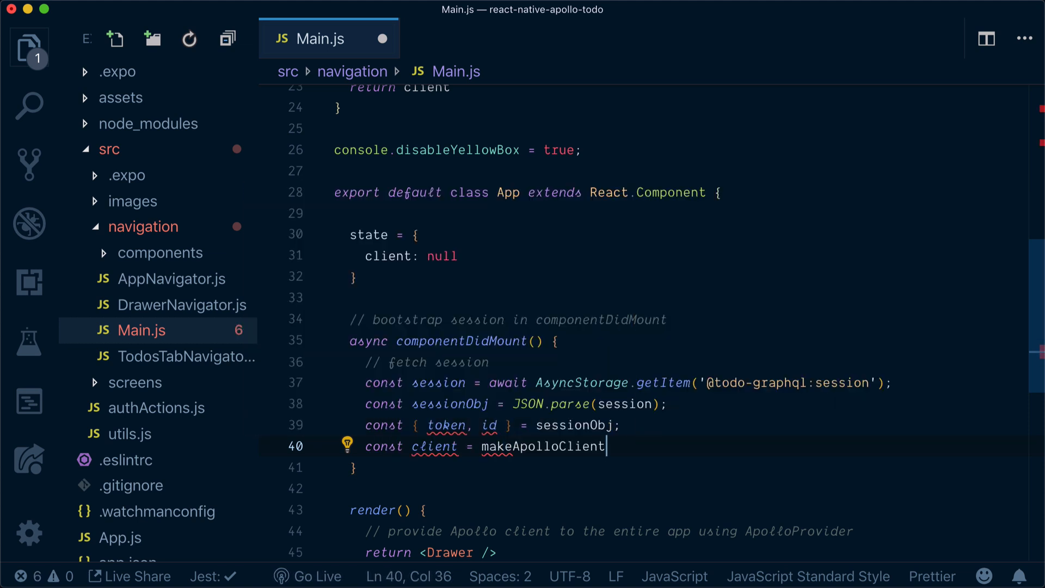
type("(token")
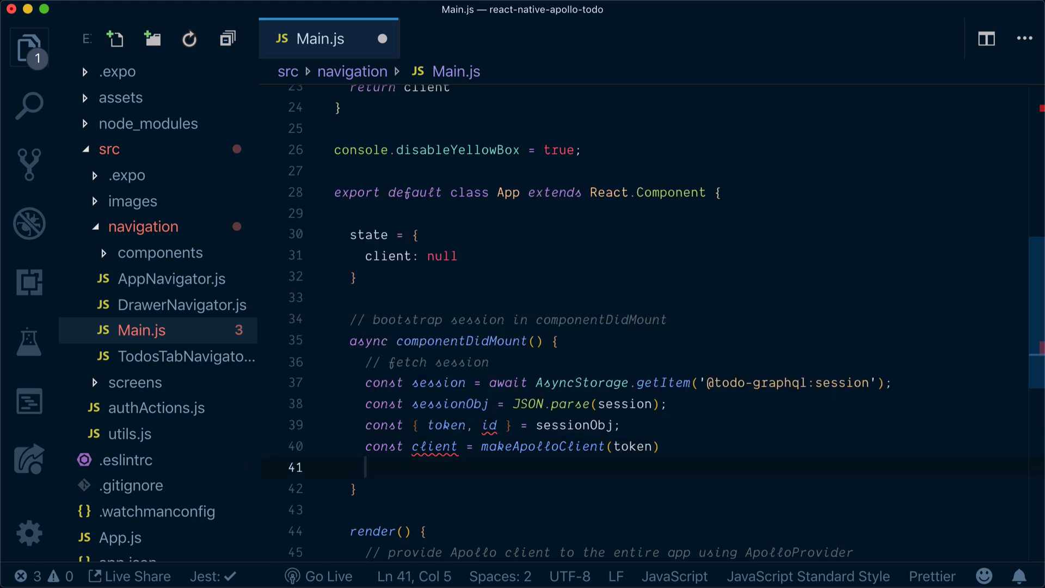
mouse_move(515, 479)
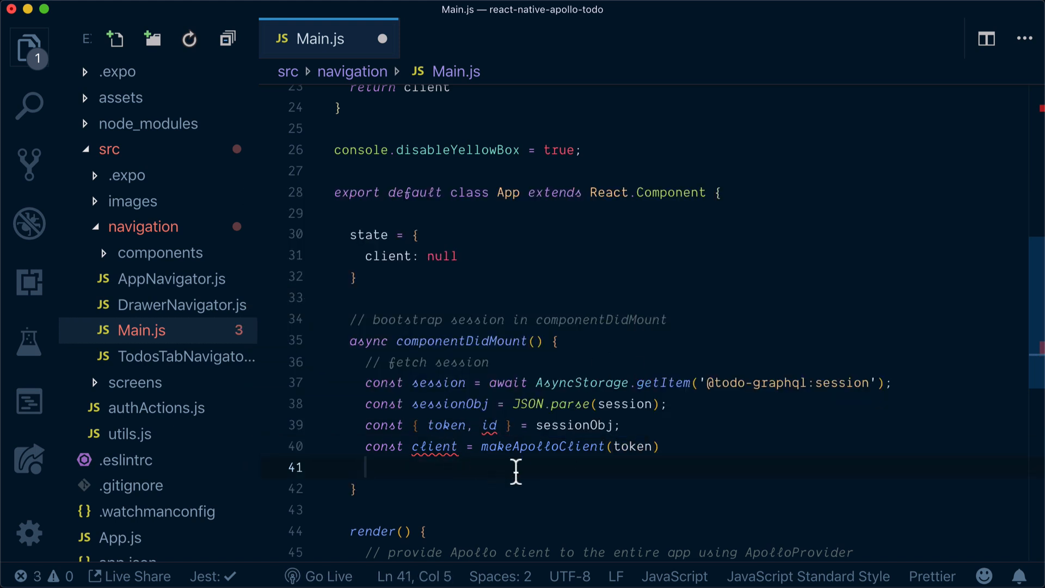
type("this.")
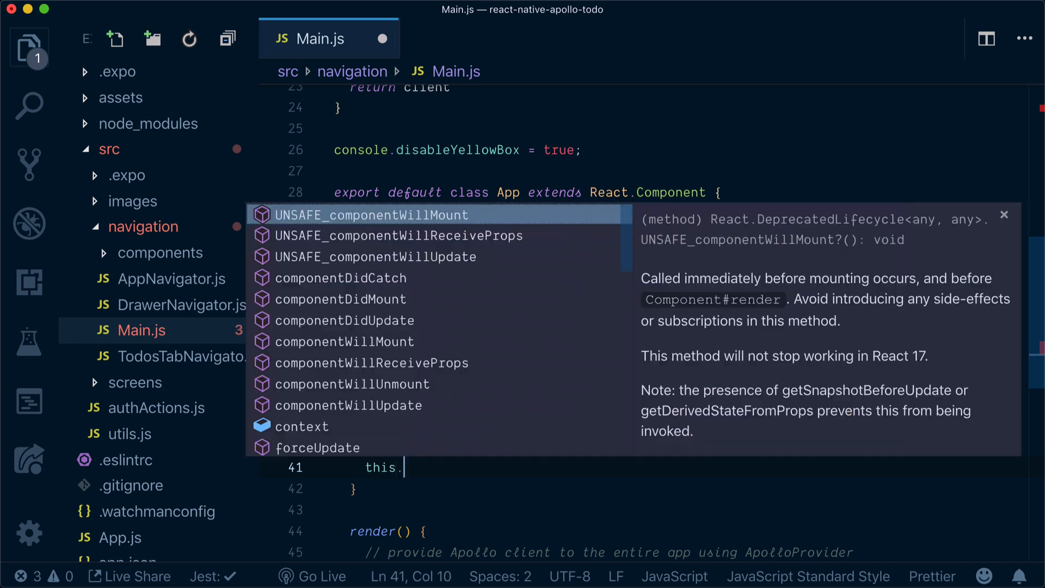
type("setState({")
type("client")
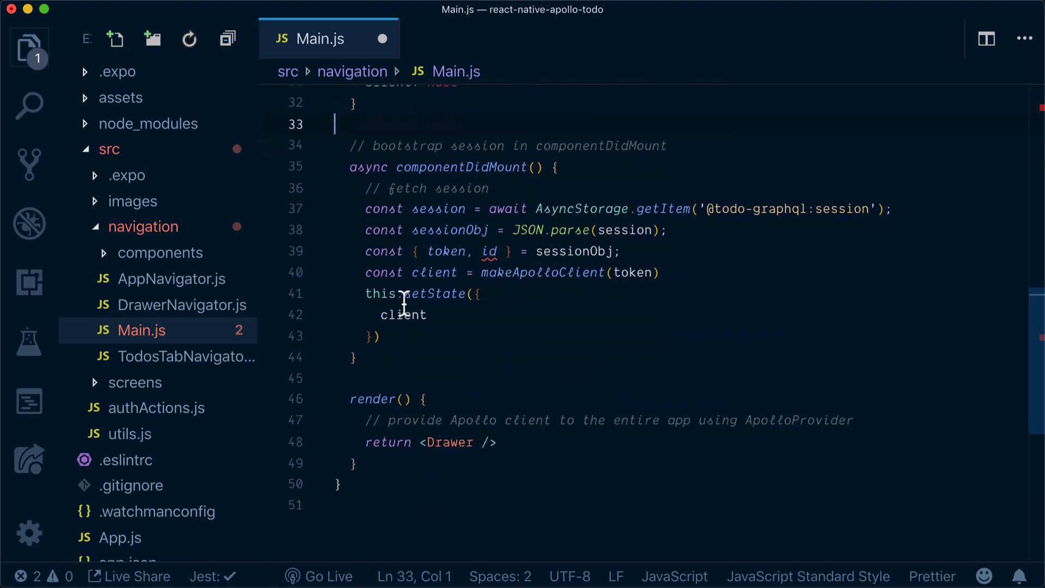
scroll("down", 3)
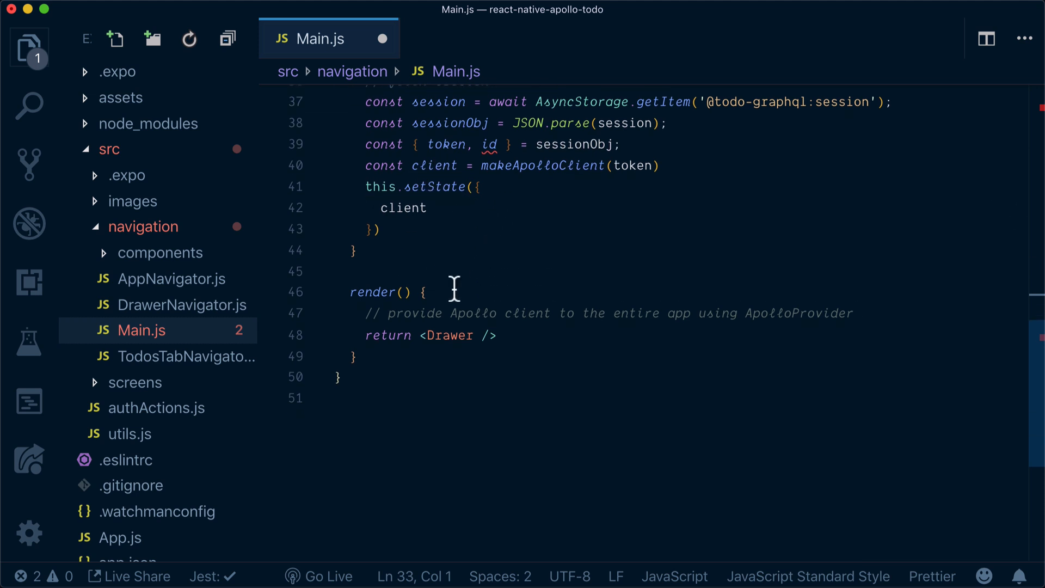
Add the guard 'if (!this.state.cleint) { return <CenterSpinner /> }' at the start of render.
type("i")
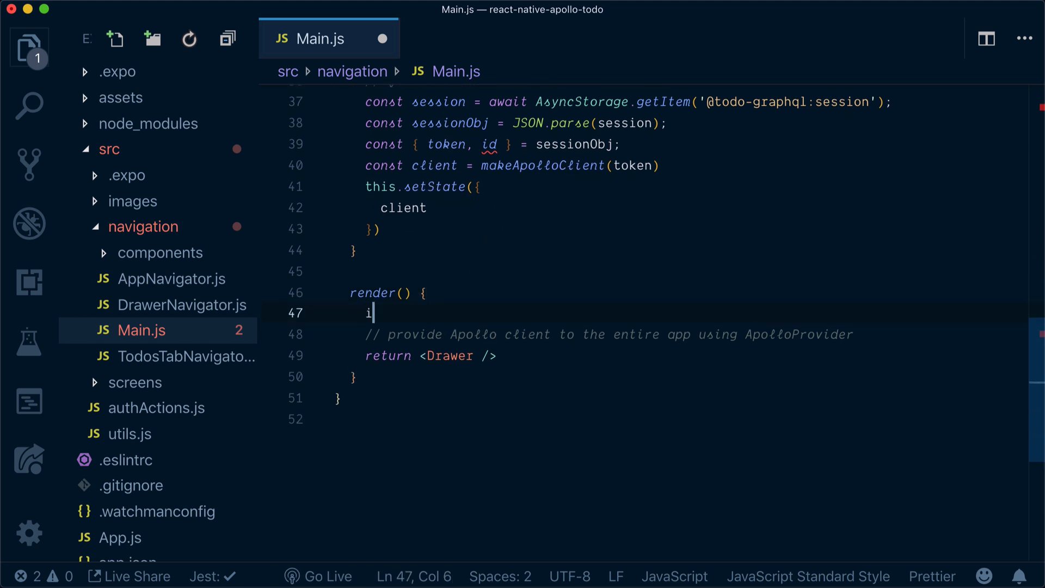
type("f (!this.")
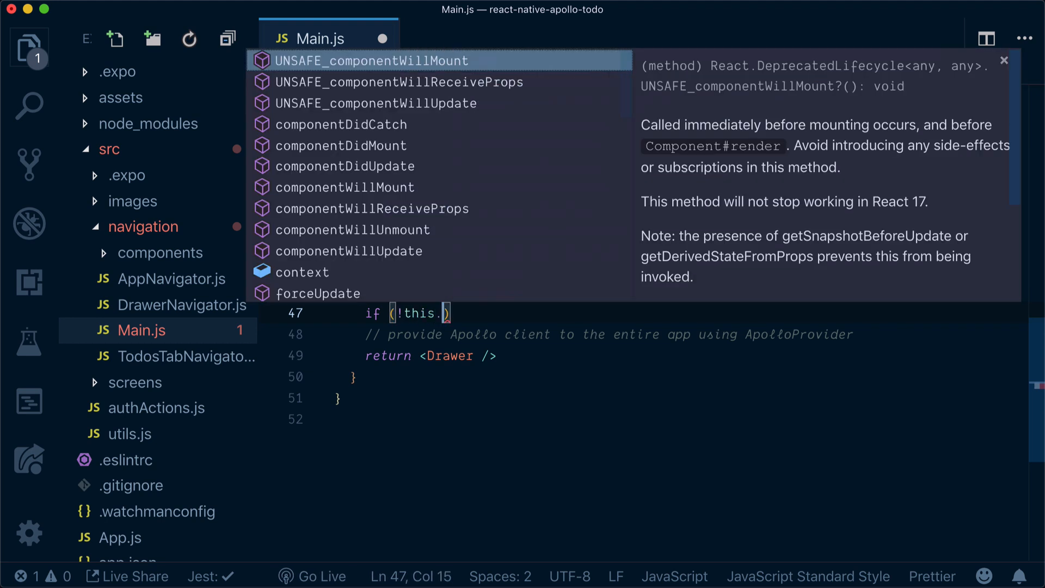
type("state.cleint")
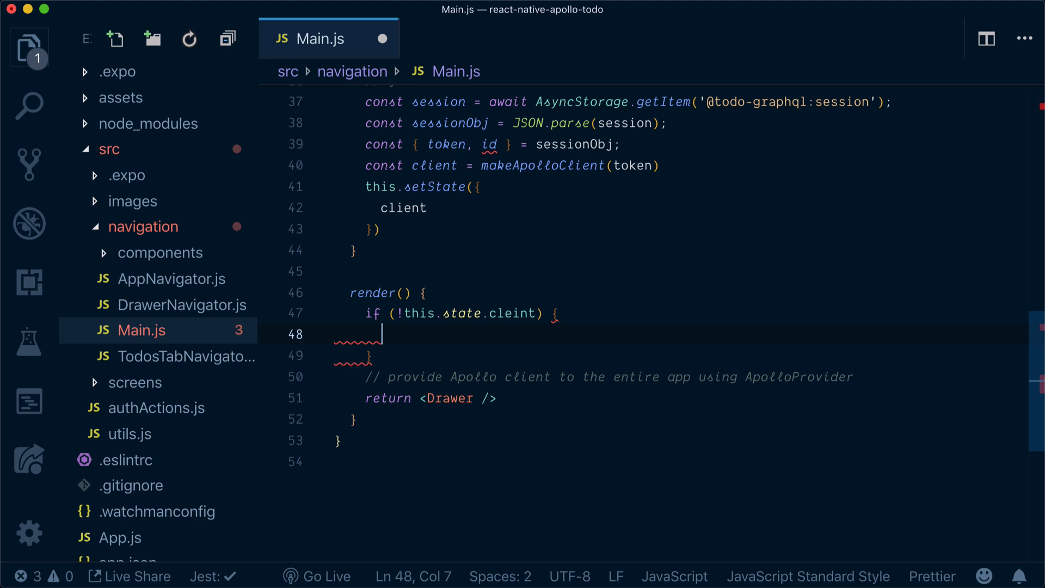
type("return <")
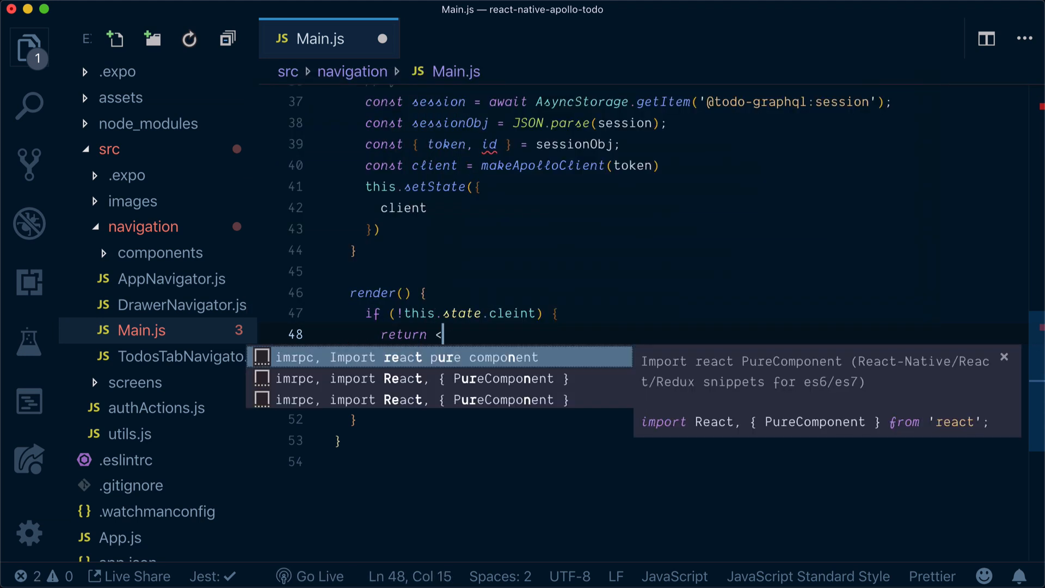
type("CenterSpinner")
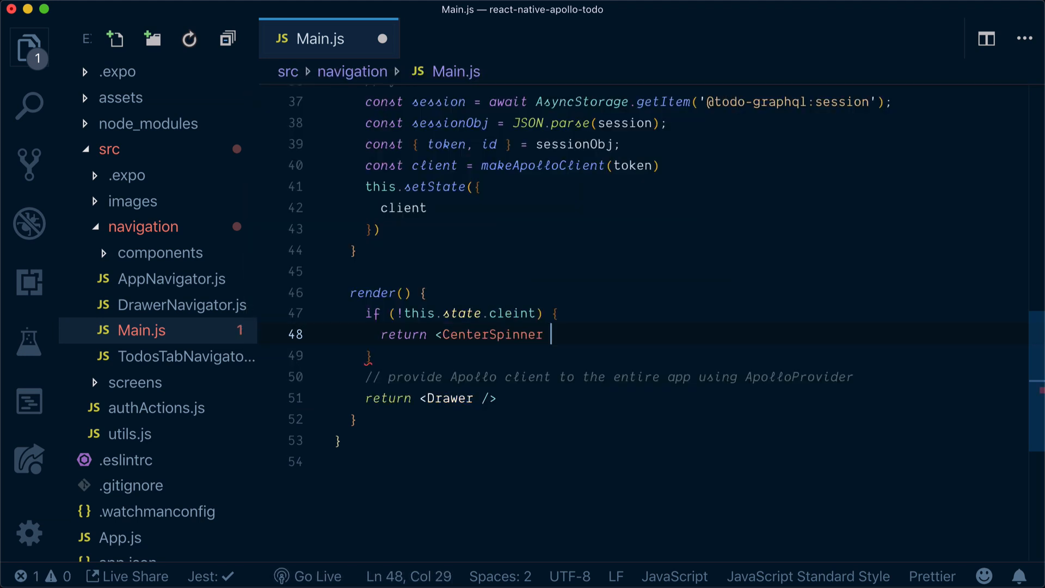
type("/>")
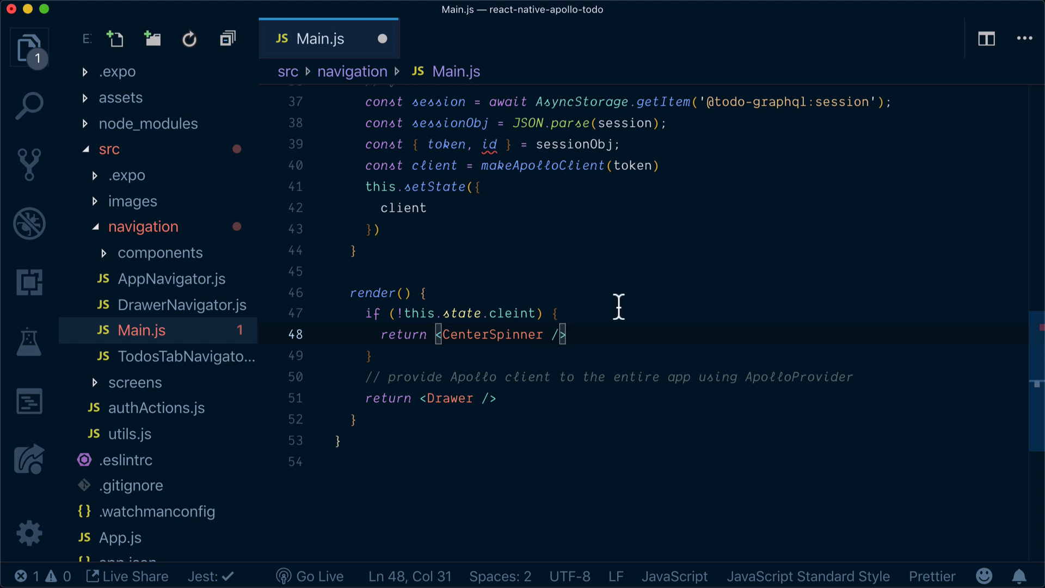
Begin a second return statement below the guard for the provider-wrapped Drawer.
scroll("down", 3)
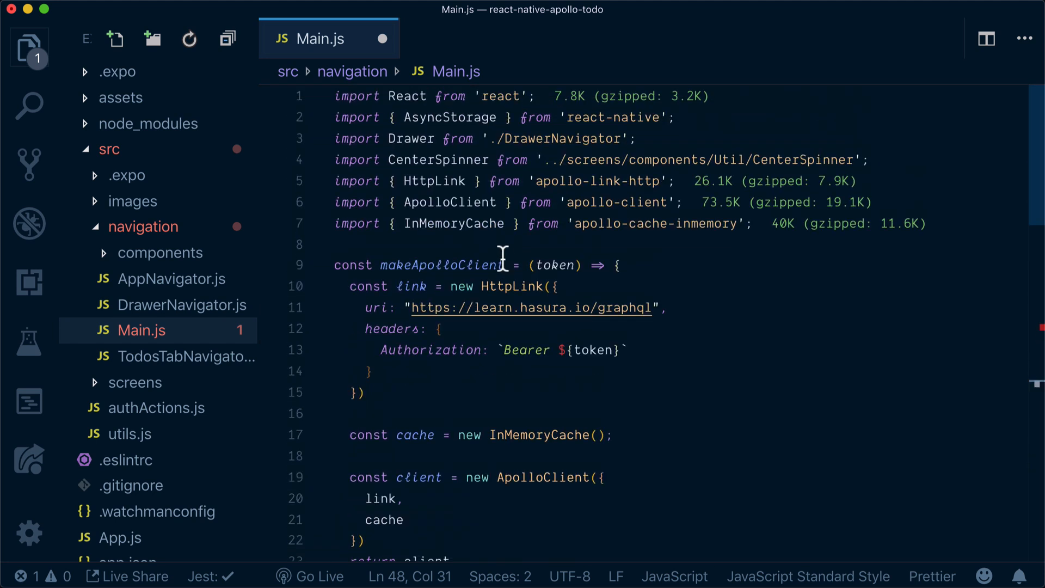
scroll("down", 3)
type("}")
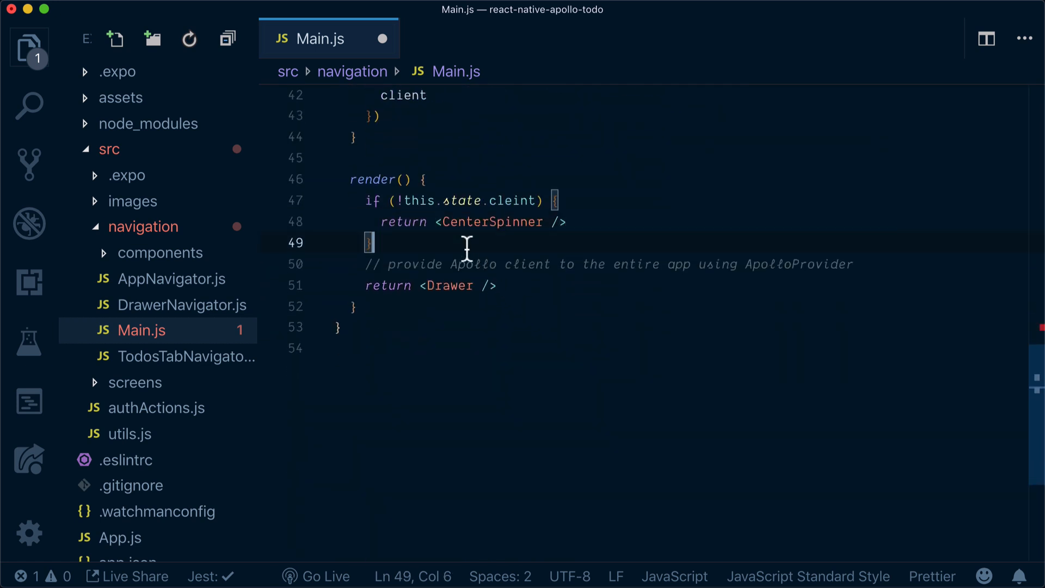
type("return  (")
type("<ApolloProvid")
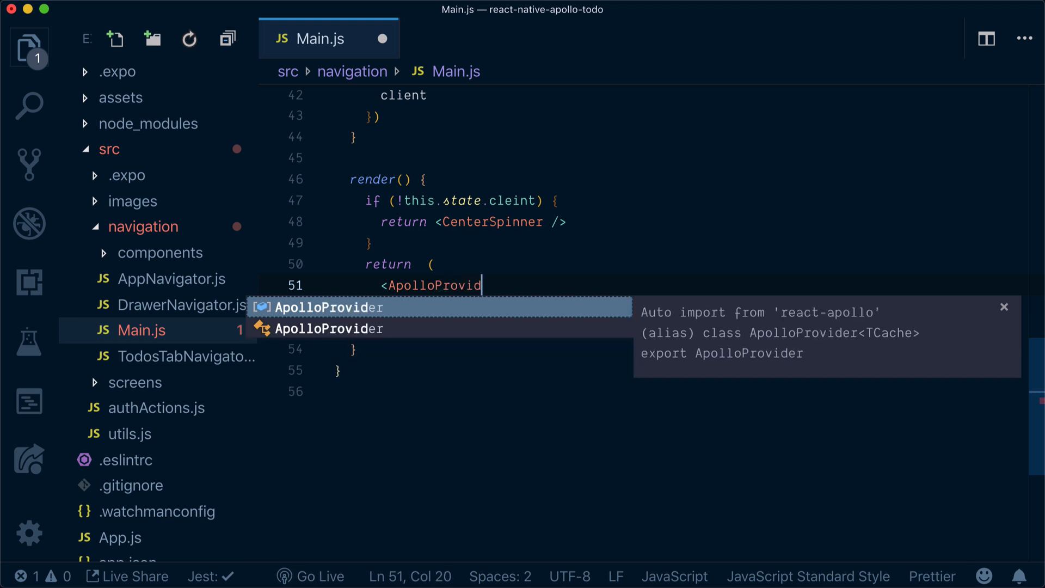
Return <ApolloProvider client={this.state.client}> wrapping <Drawer />, accepting the client and Drawer suggestions.
type("er")
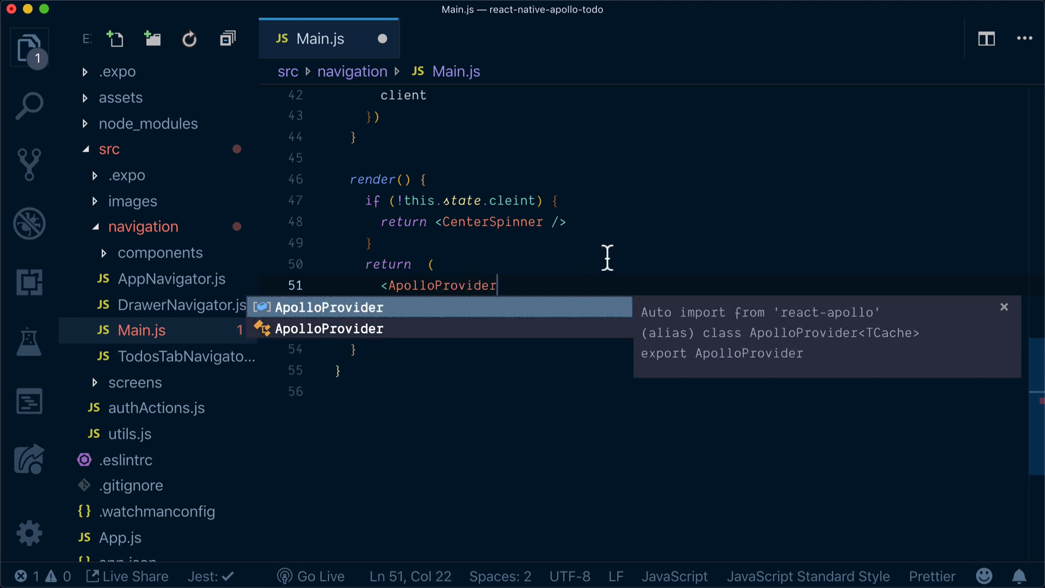
mouse_move(638, 268)
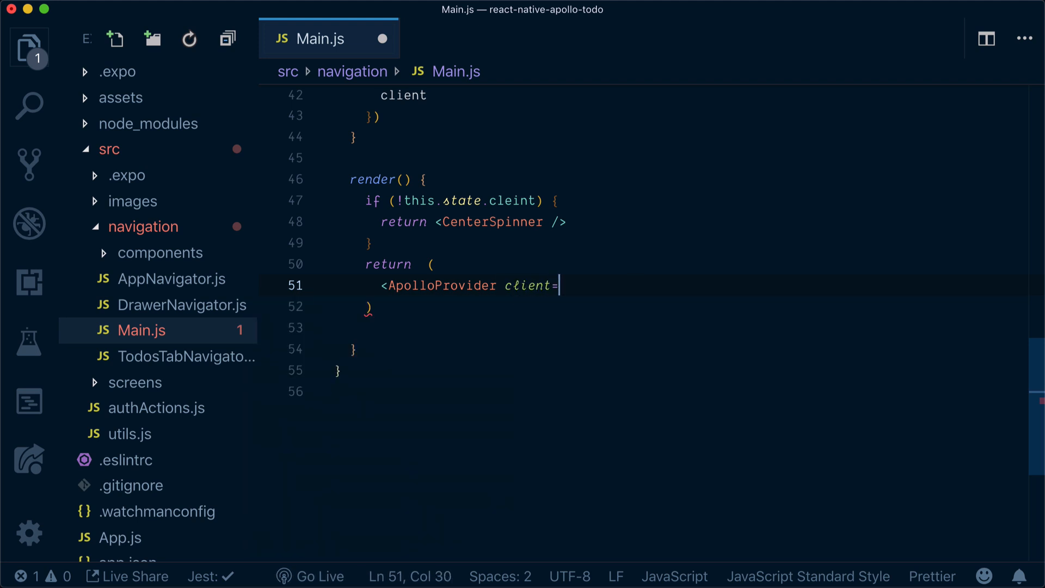
type("this.s}")
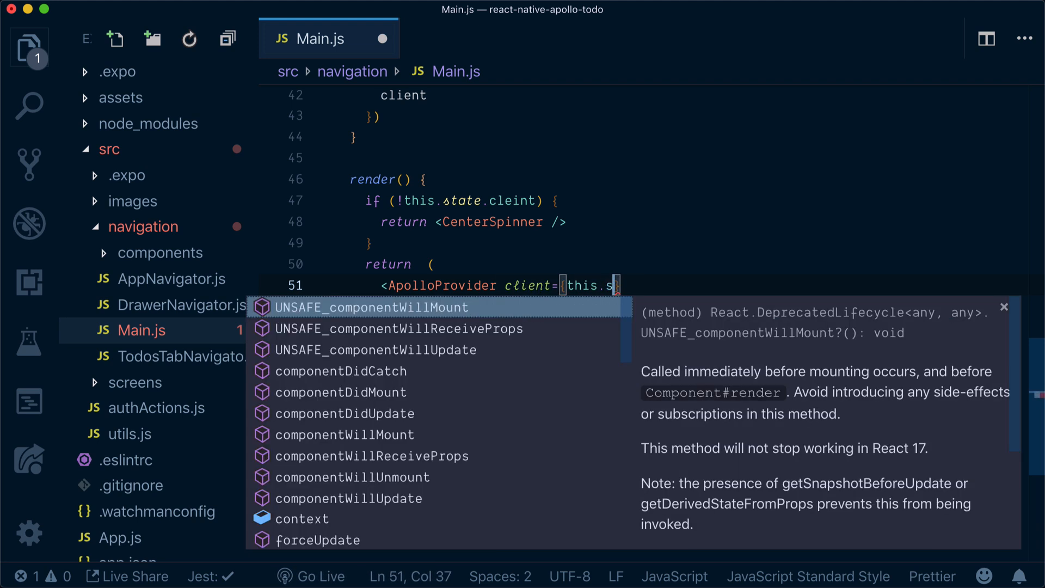
type("tate.cl")
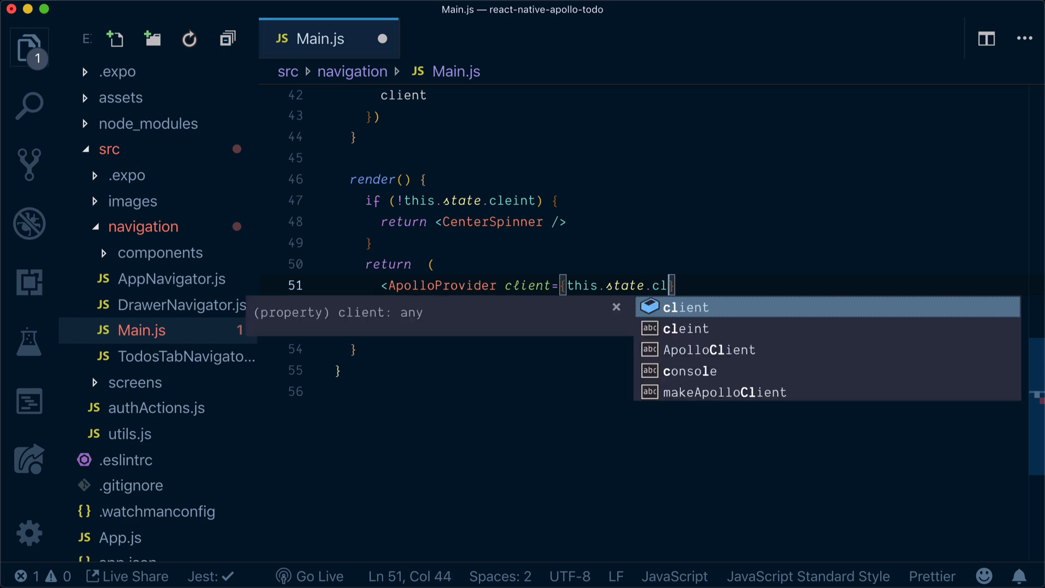
key("Tab")
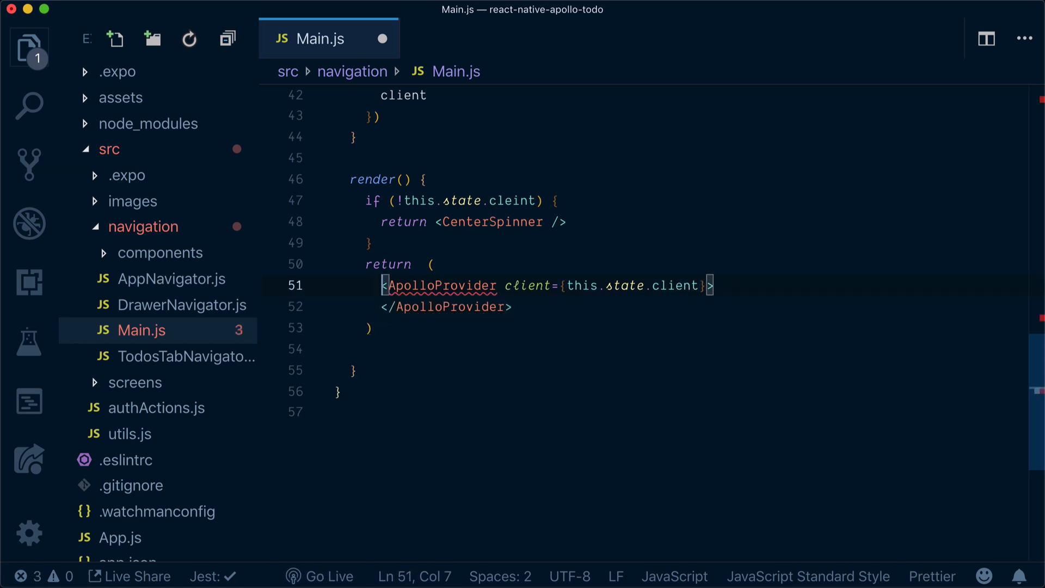
type("<Dr")
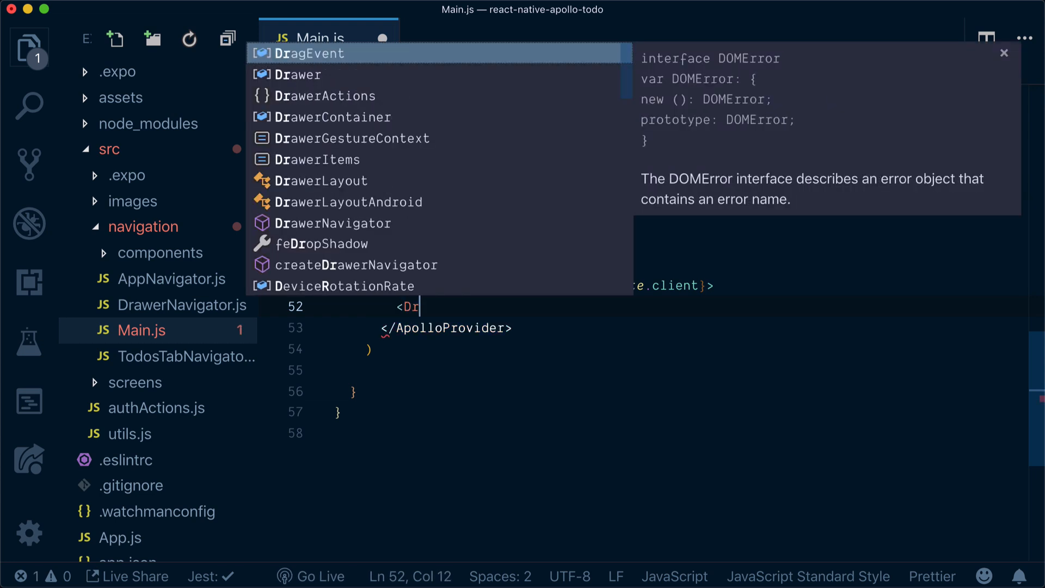
key("Tab")
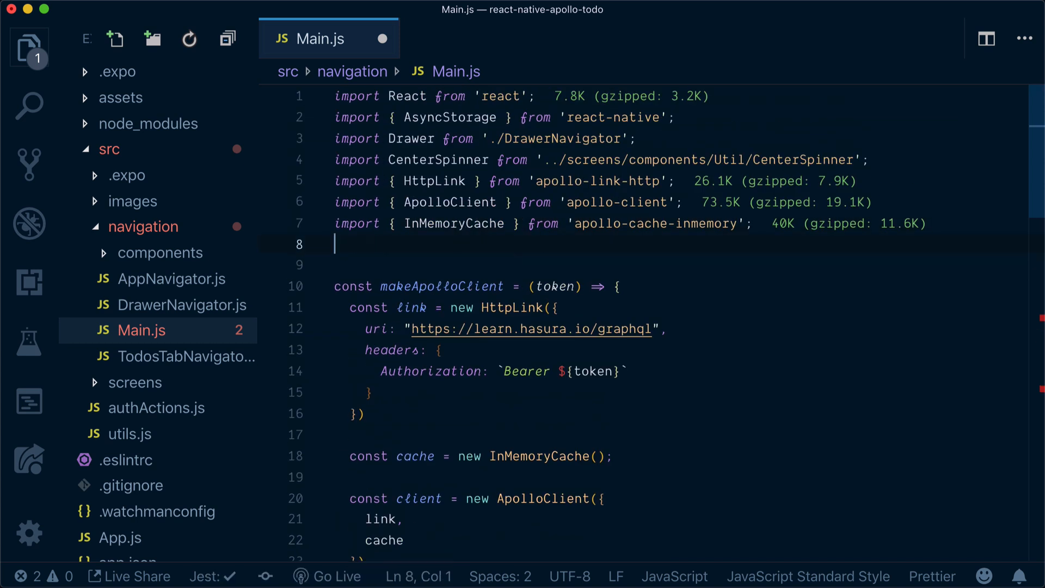
Add 'import { ApolloProvider } from 'react-apollo'' on line 8 and select CenterSpinner in render.
type("import { ApolloProvider }")
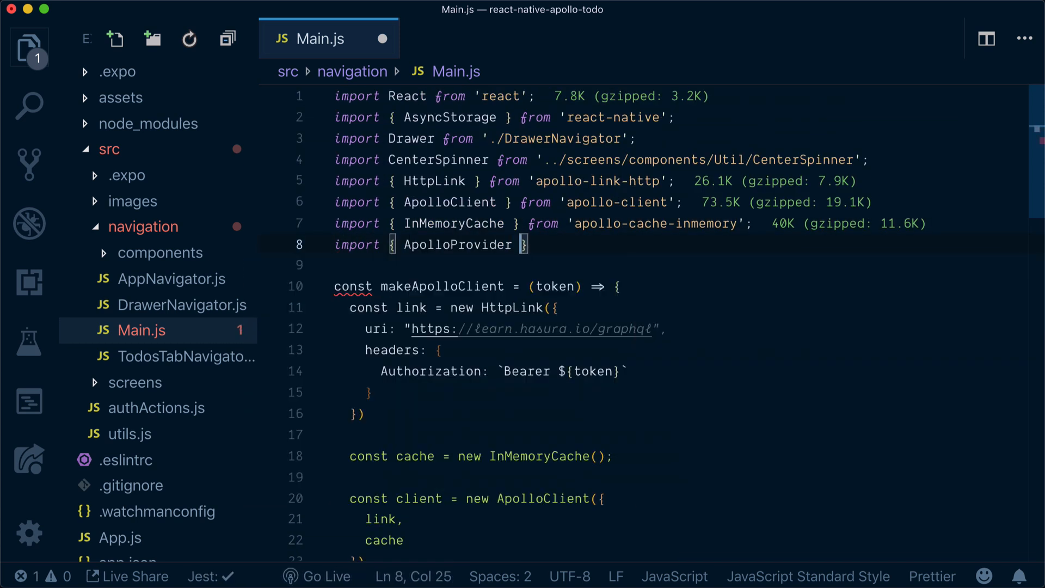
type("from 'react-apollo")
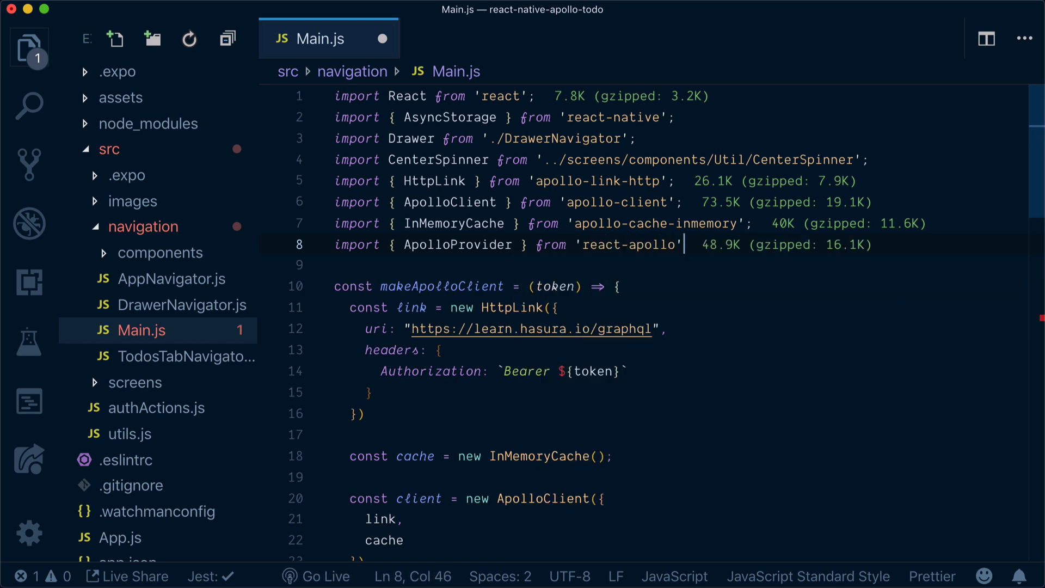
scroll("down", 3)
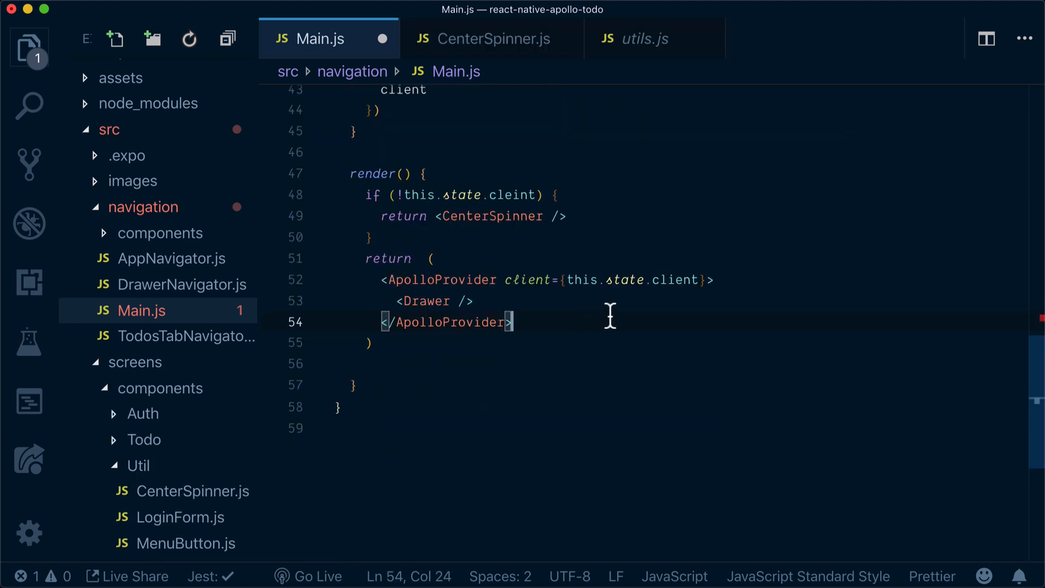
double_click(491, 215)
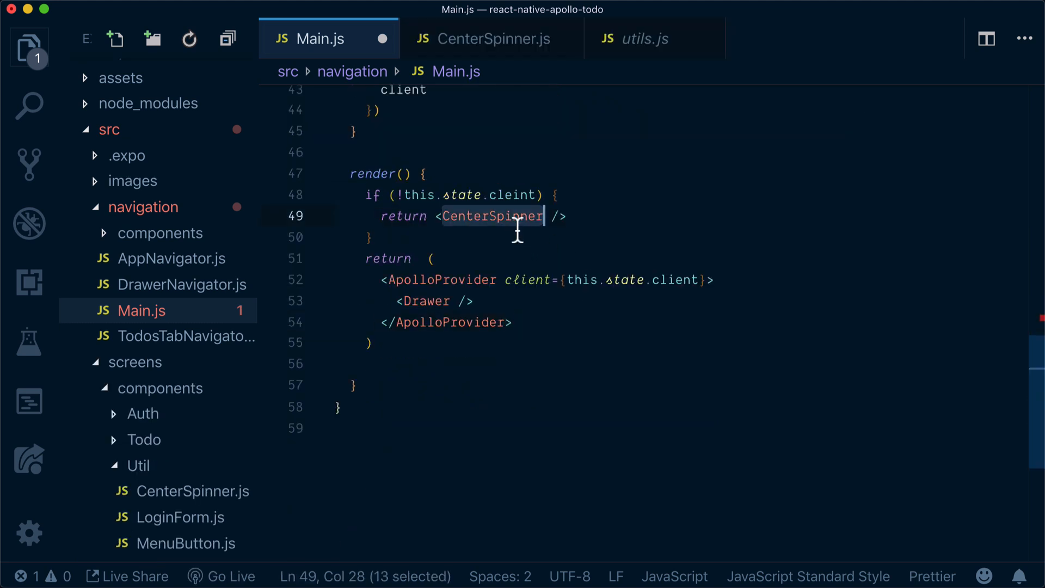
Review CenterSpinner.js's centered activity indicator, then return to the Main.js tab.
left_click(482, 40)
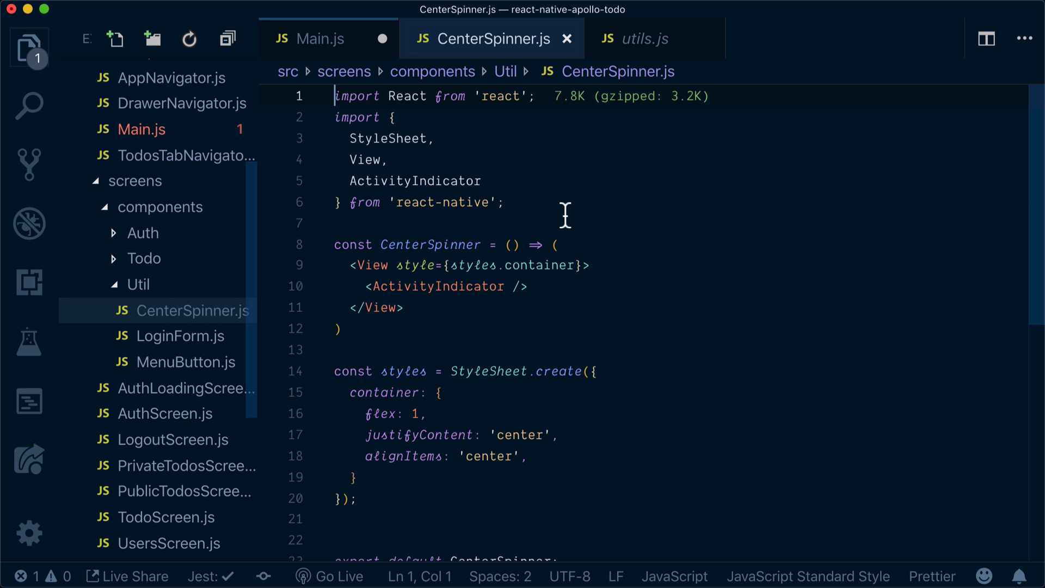
mouse_move(400, 322)
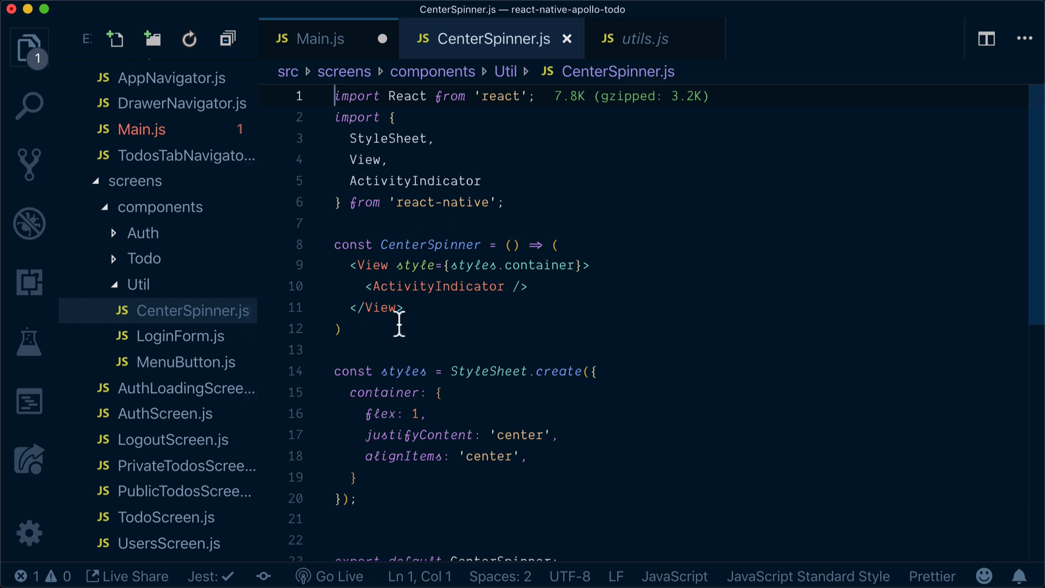
mouse_move(392, 286)
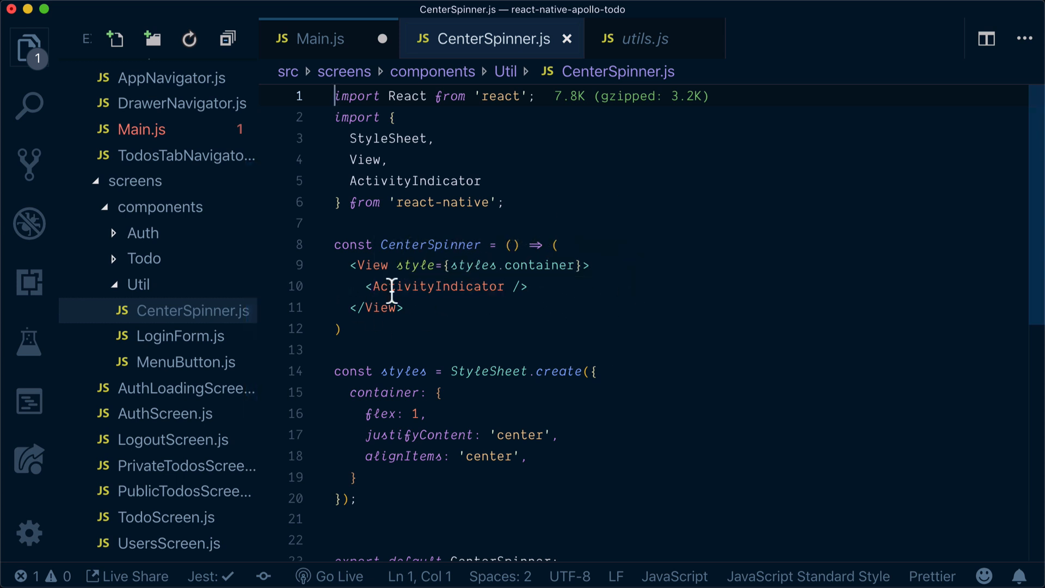
left_click(323, 38)
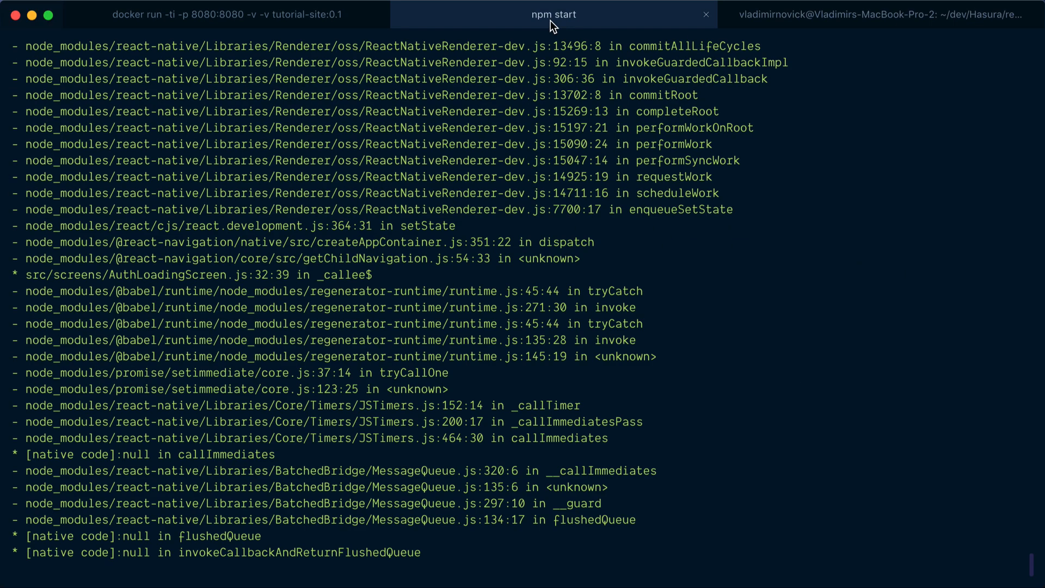
mouse_move(610, 296)
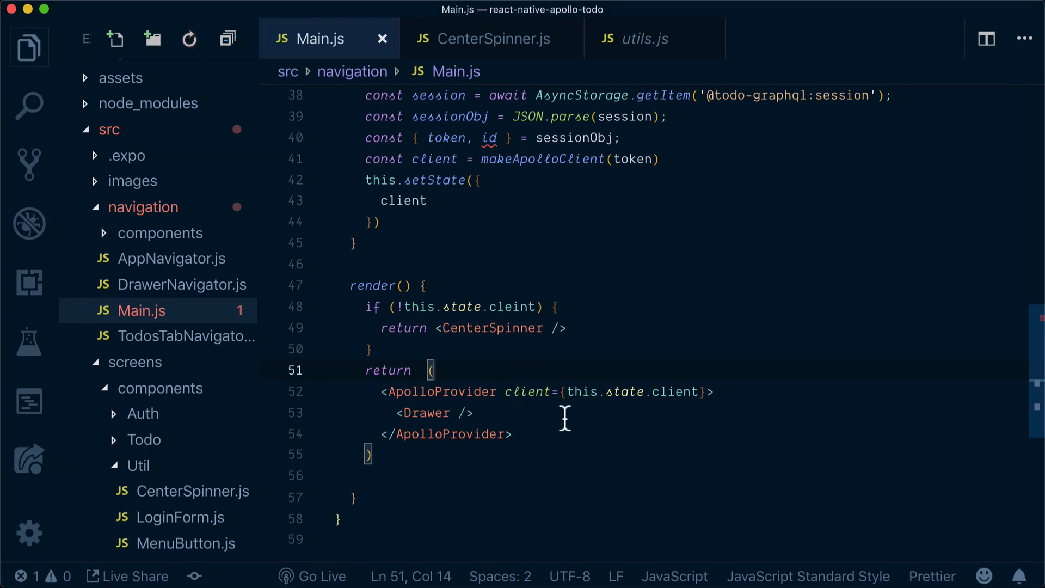
mouse_move(676, 392)
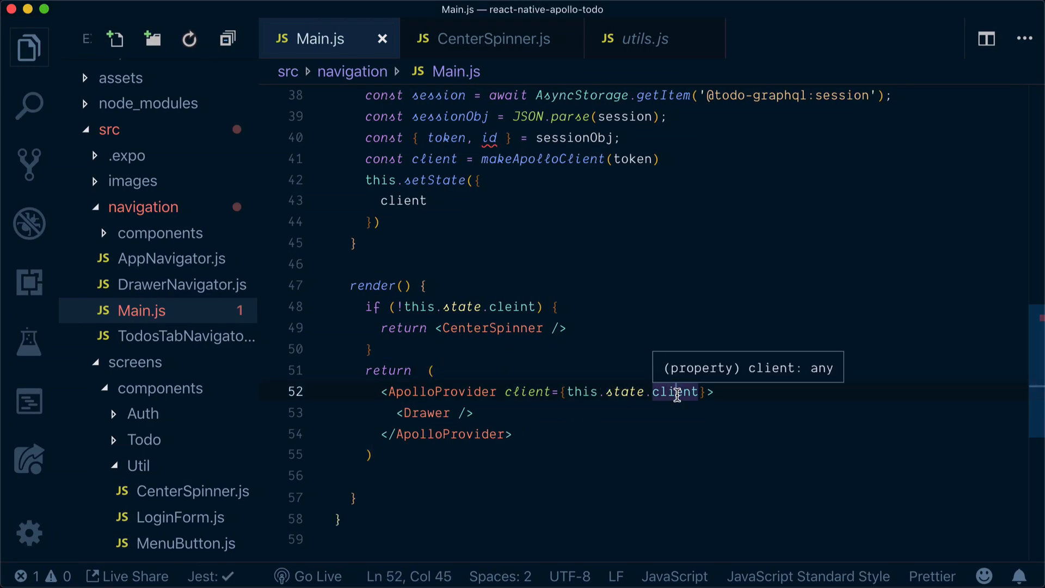
mouse_move(738, 436)
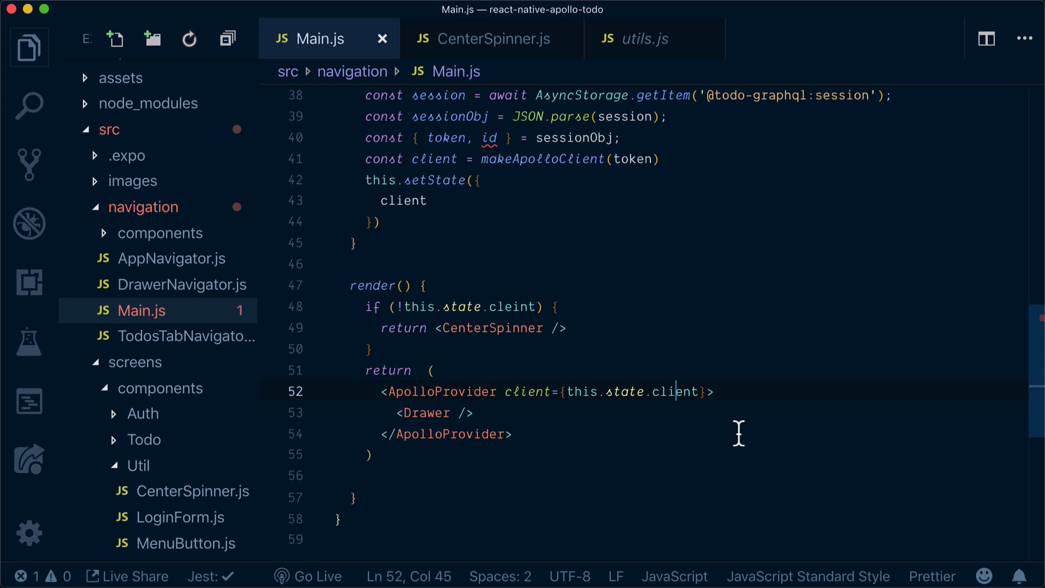
Correct this.state.cleint to this.state.client in the CenterSpinner guard on line 48.
left_click(514, 307)
type("i")
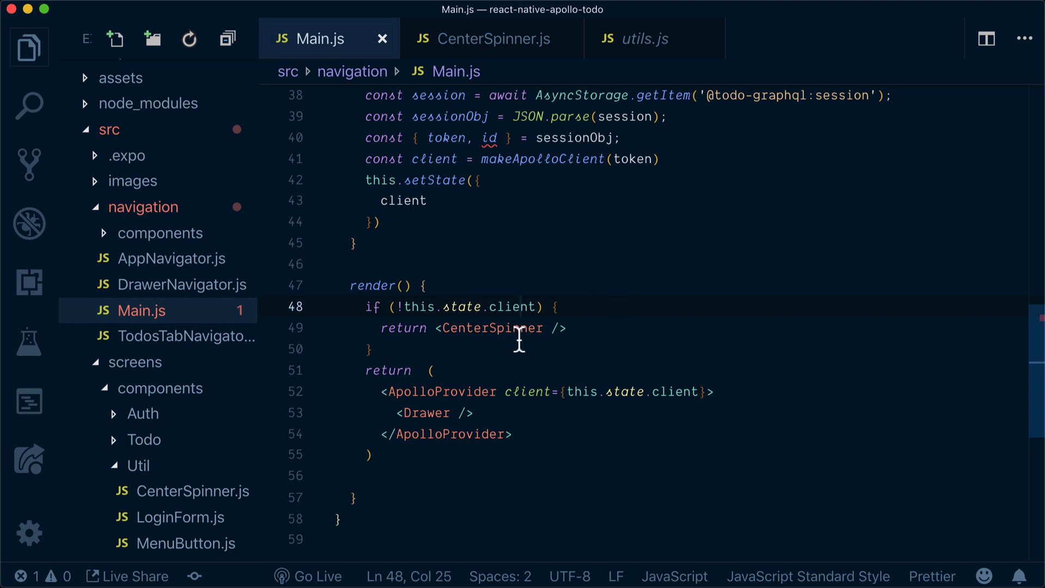
mouse_move(493, 329)
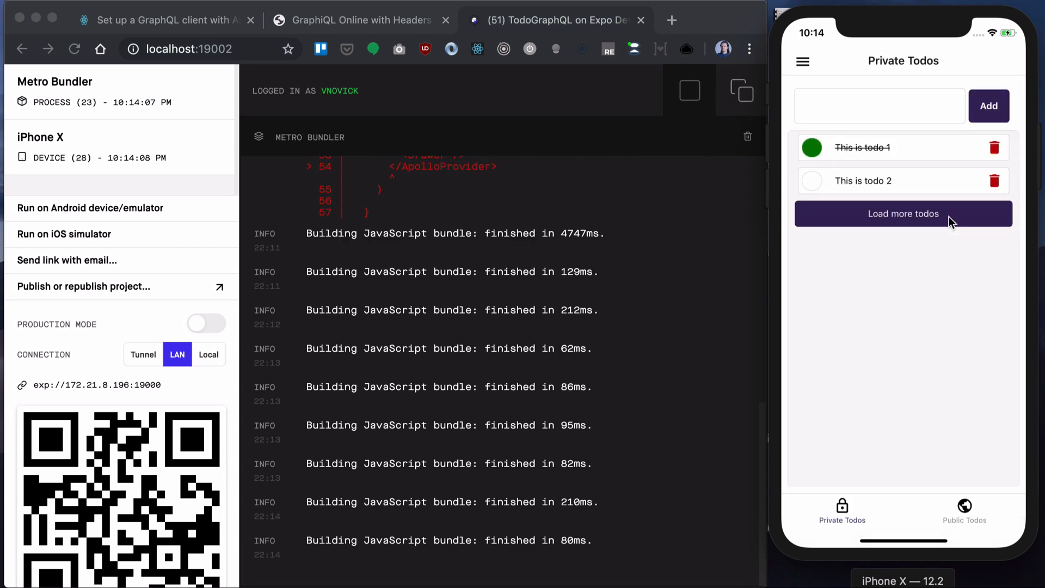
mouse_move(973, 226)
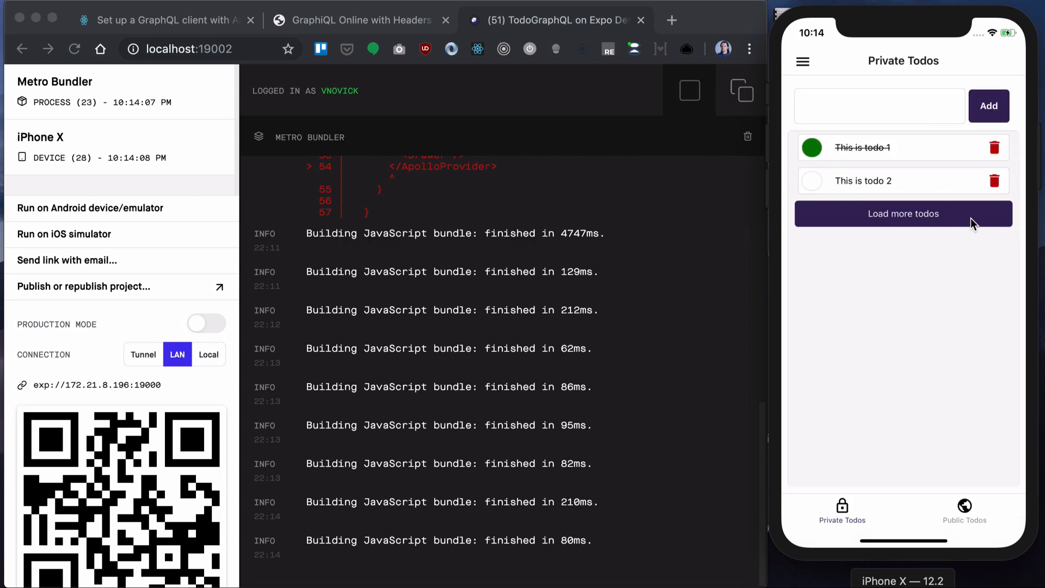